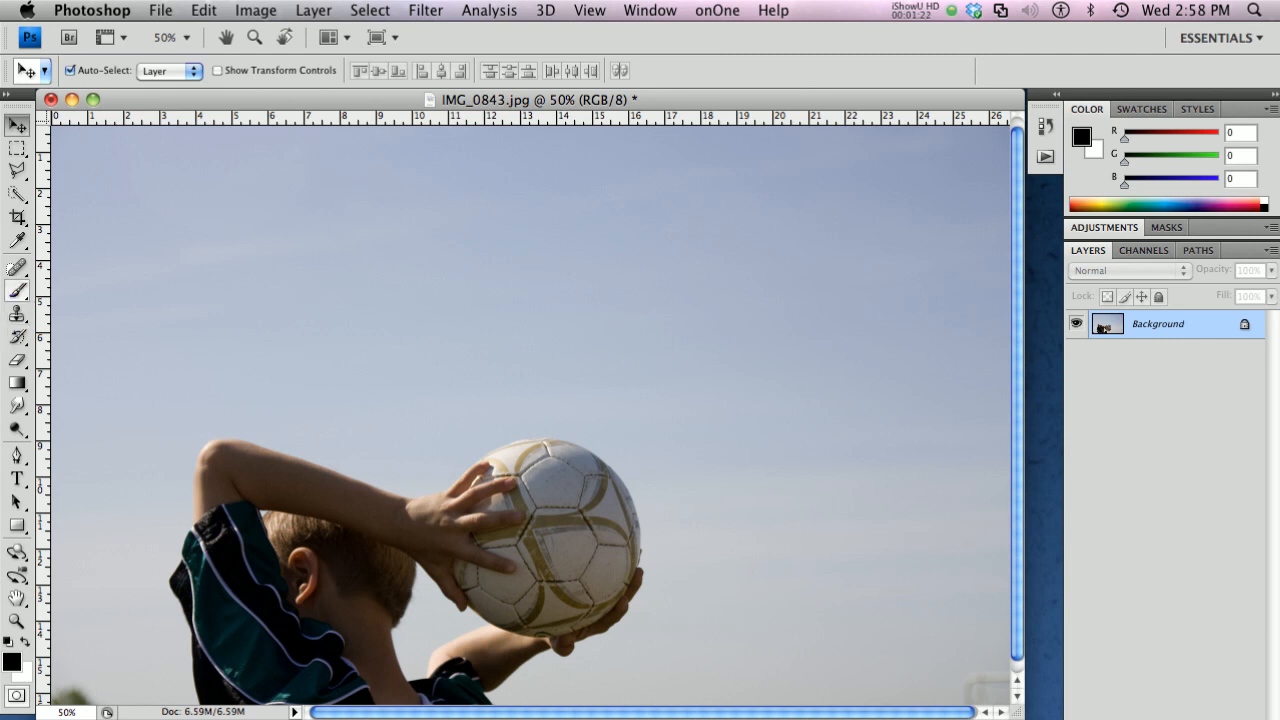
# Load the 2010-calendar-grunge-border.abr brush set through the Brush preset picker's Load Brushes.
pyautogui.click(16, 288)
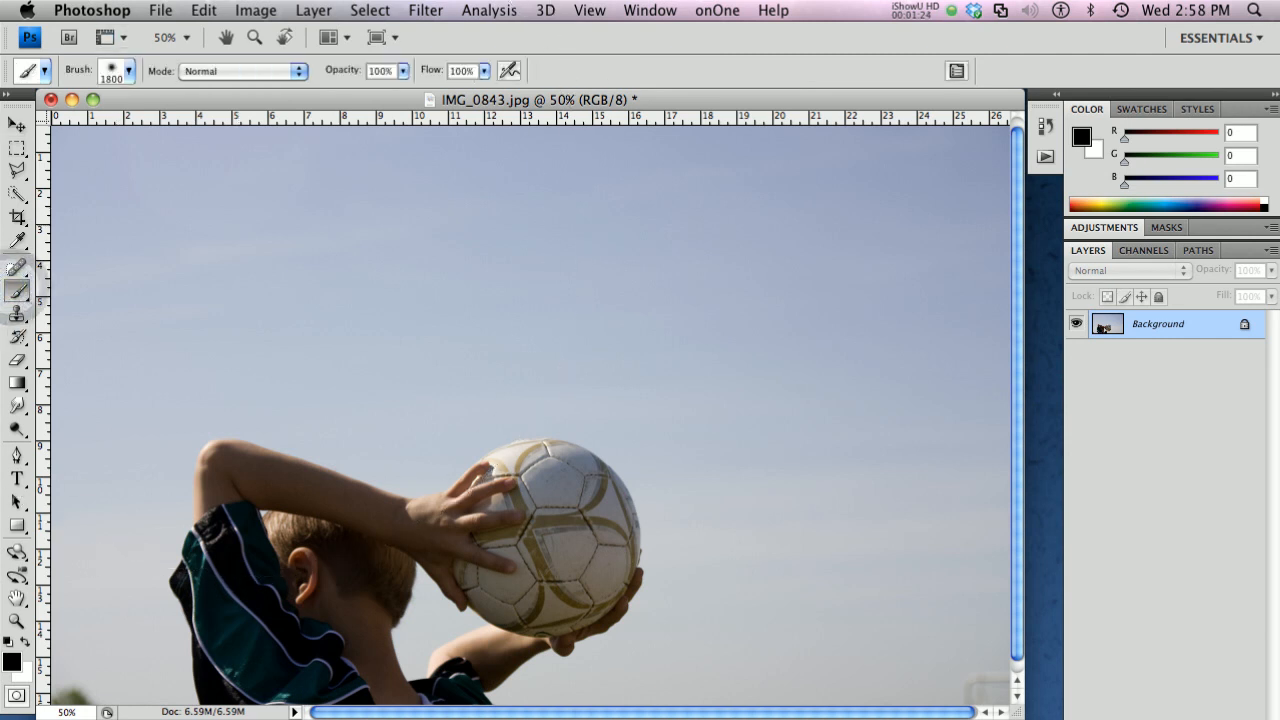
pyautogui.click(132, 70)
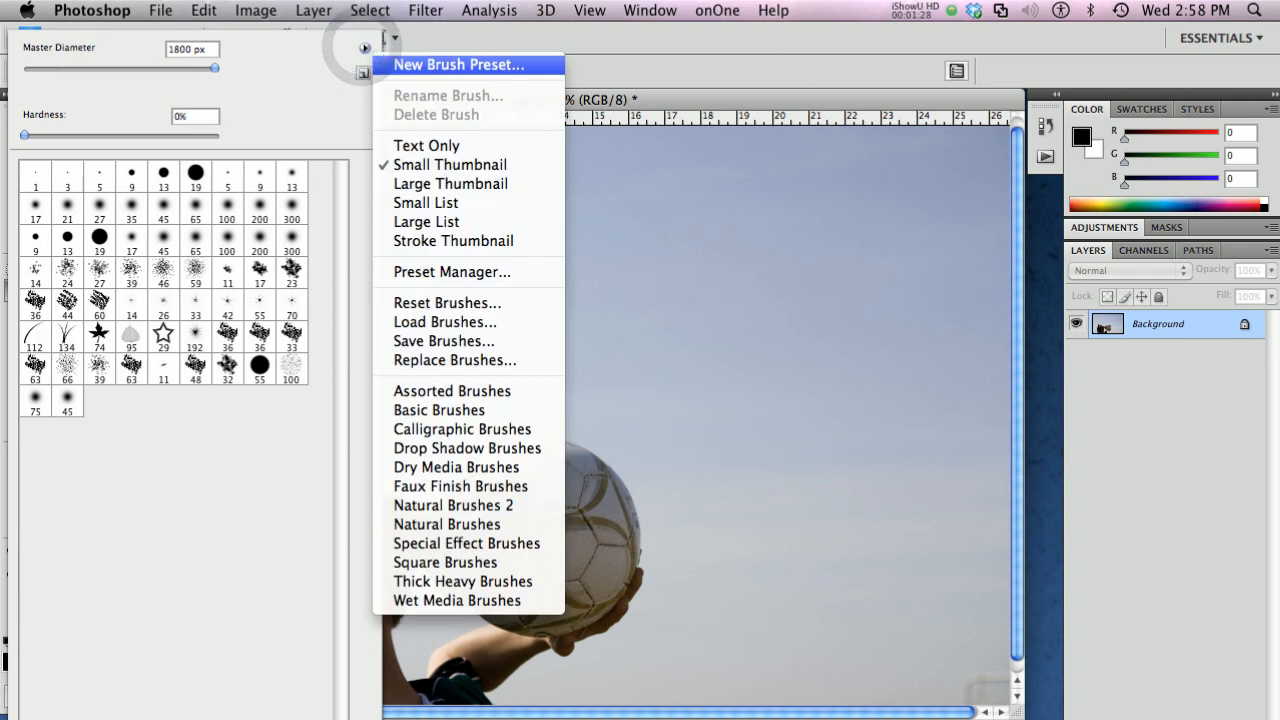
pyautogui.moveTo(448, 304)
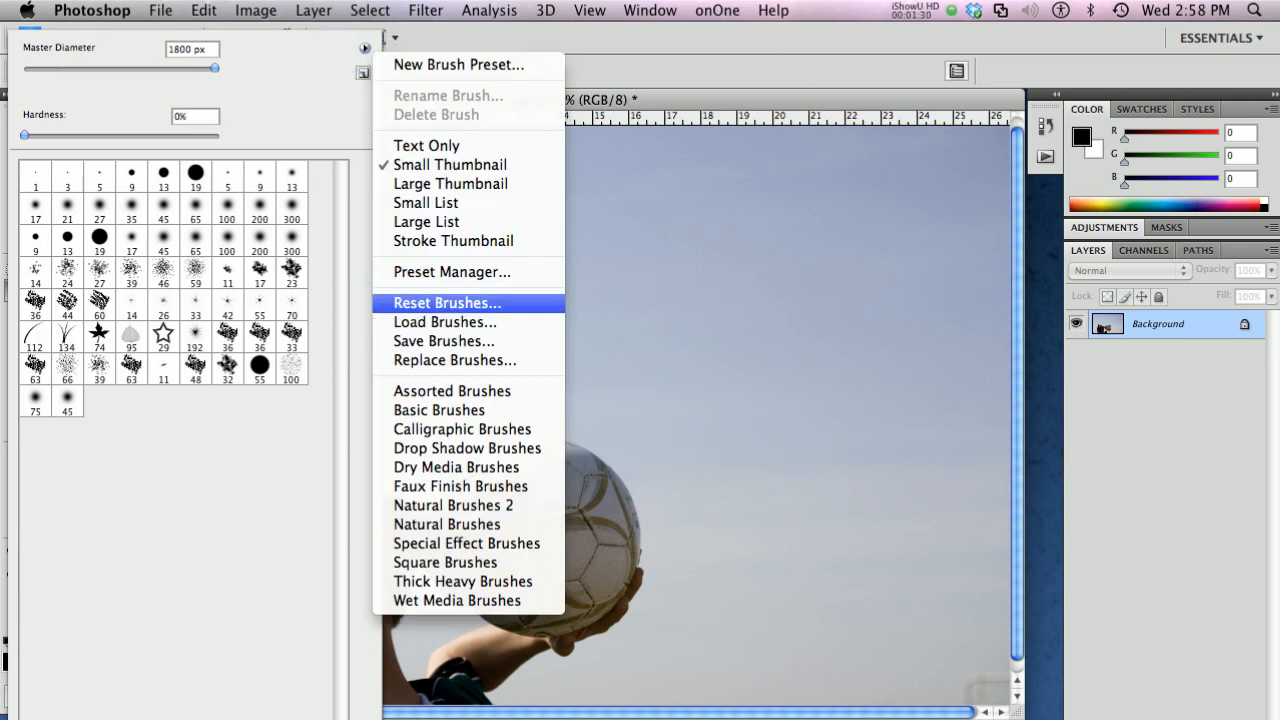
pyautogui.click(444, 322)
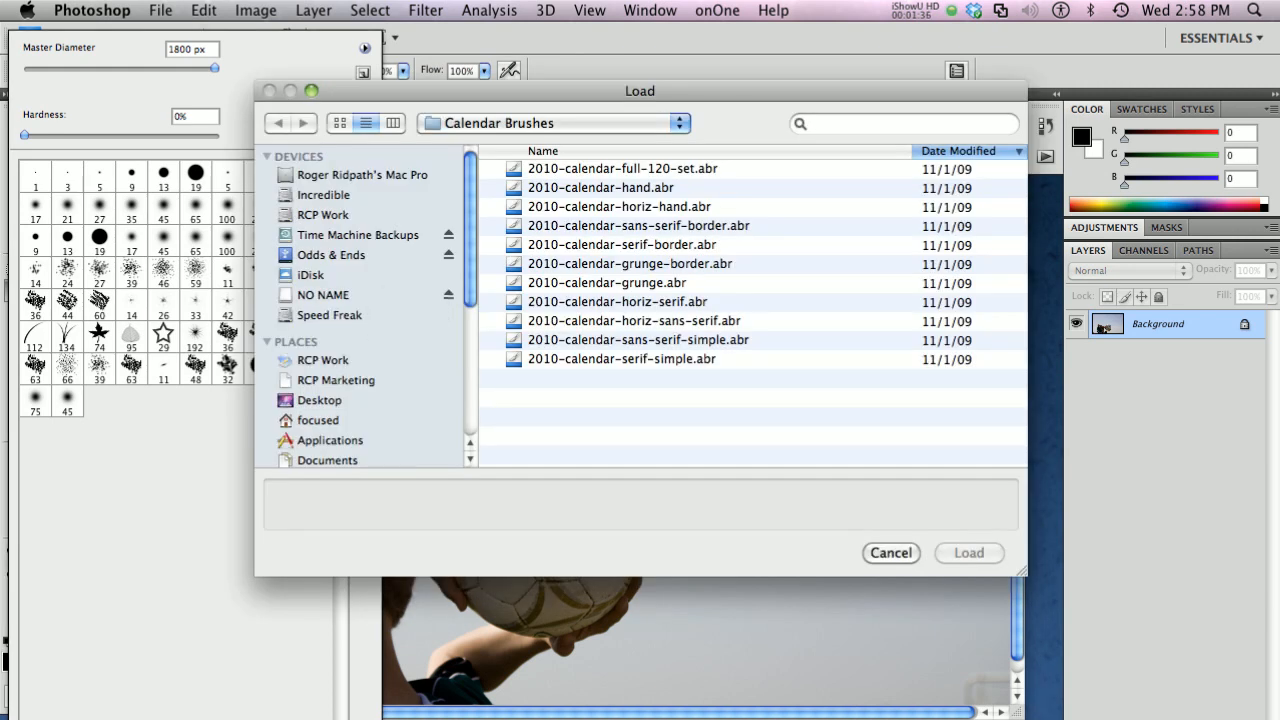
pyautogui.click(628, 264)
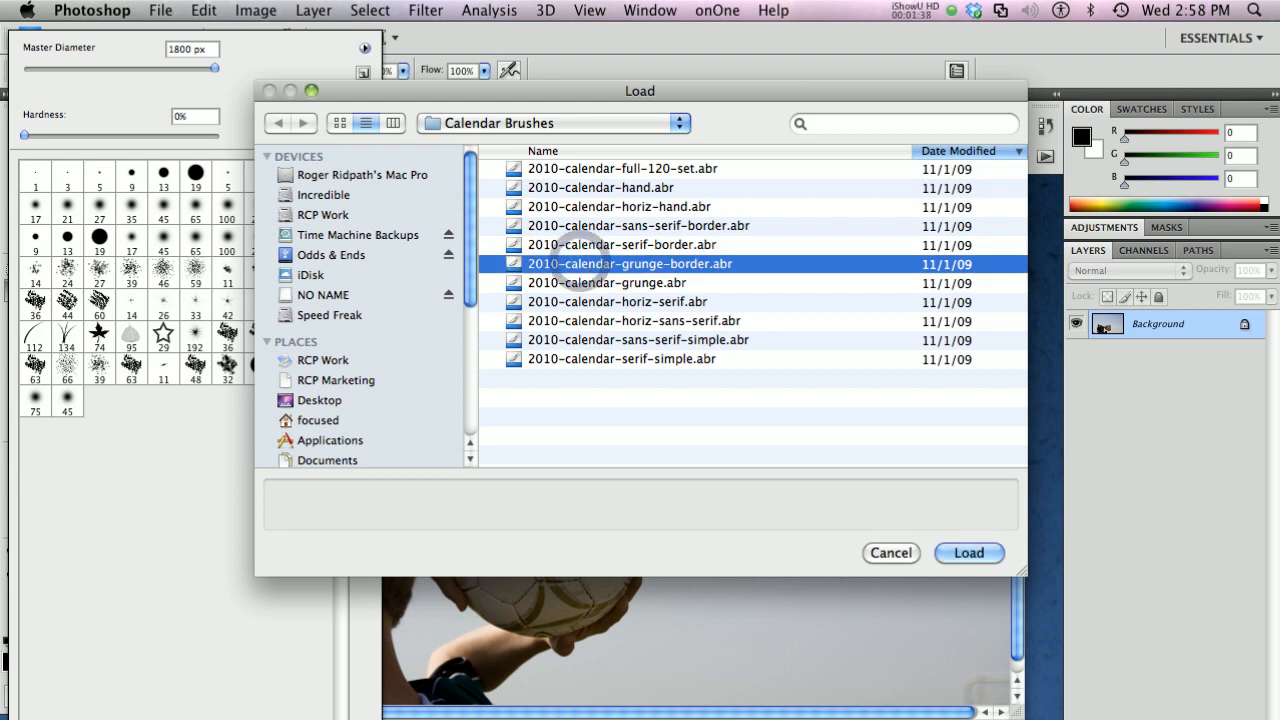
pyautogui.click(968, 552)
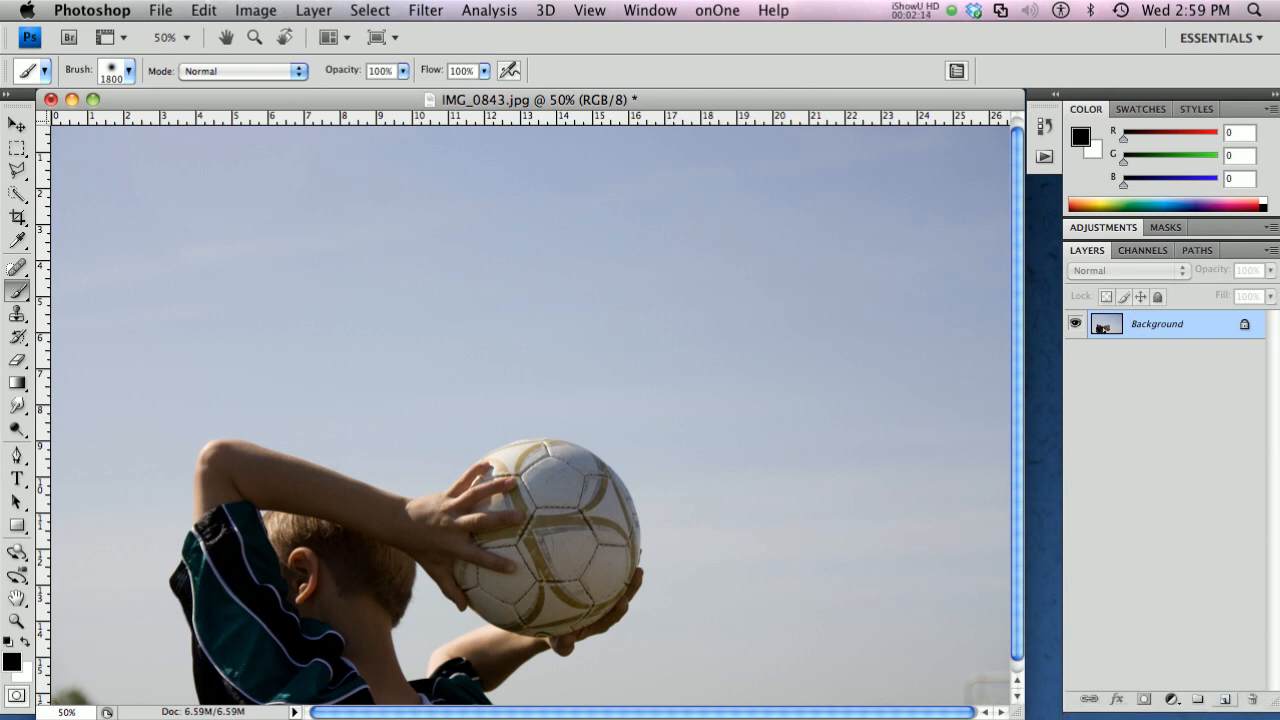
# Add new blank layers above the photo and name them March, April and May.
pyautogui.click(1222, 698)
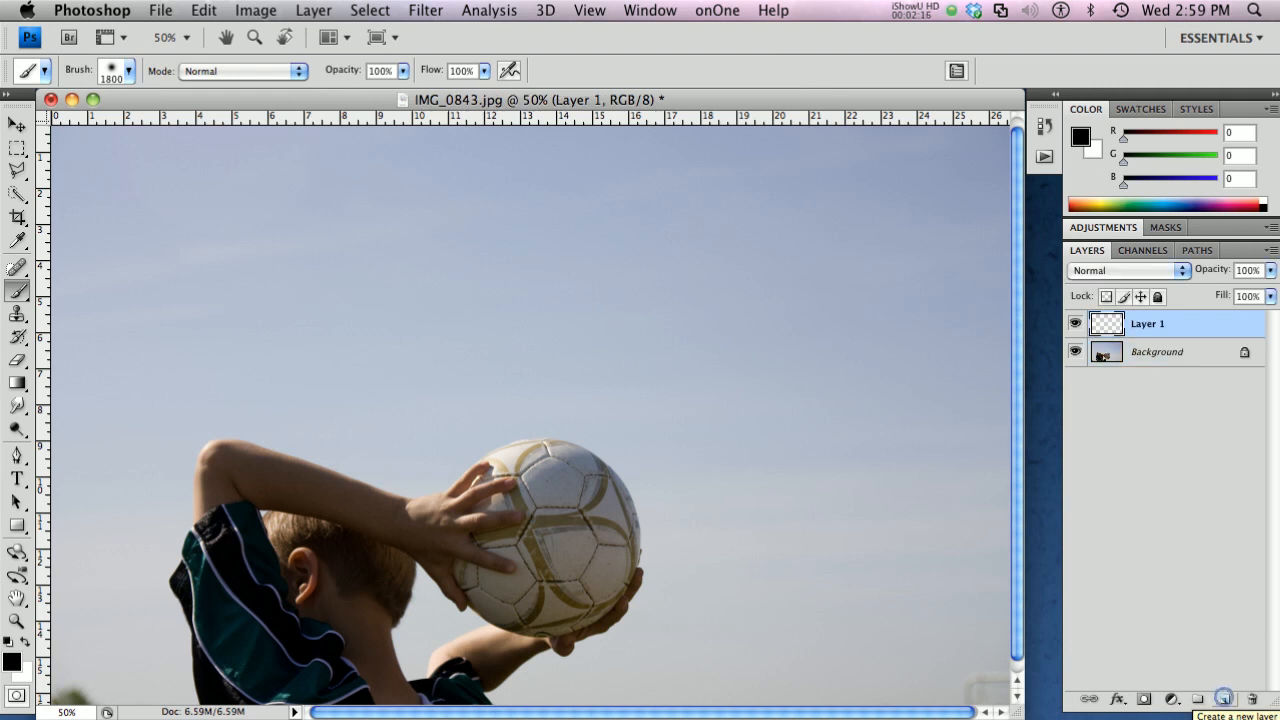
pyautogui.click(1222, 700)
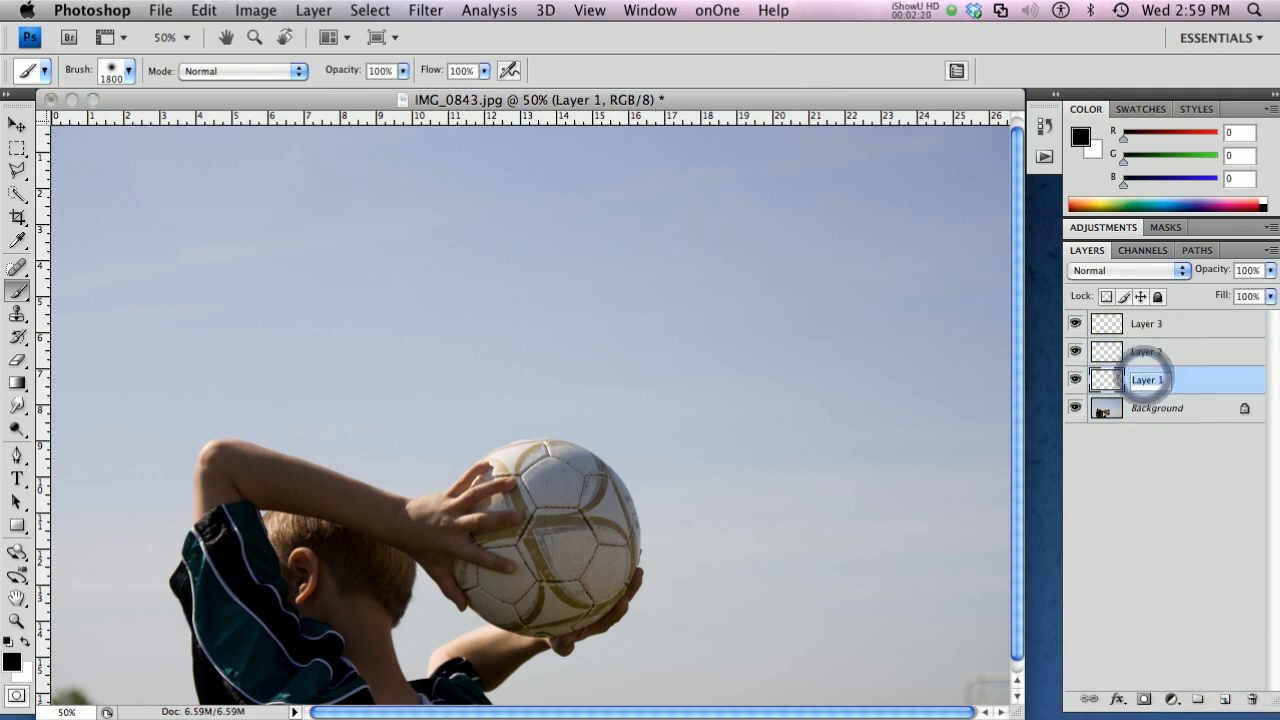
pyautogui.write('March')
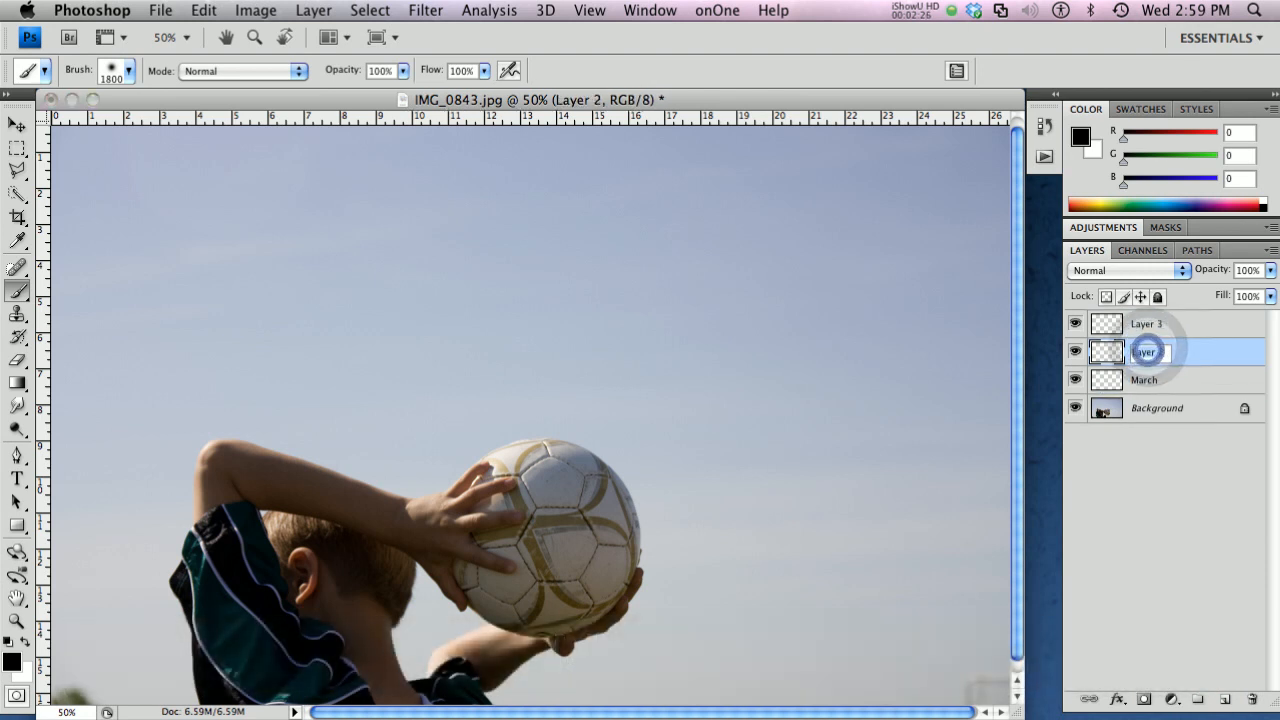
pyautogui.write('April')
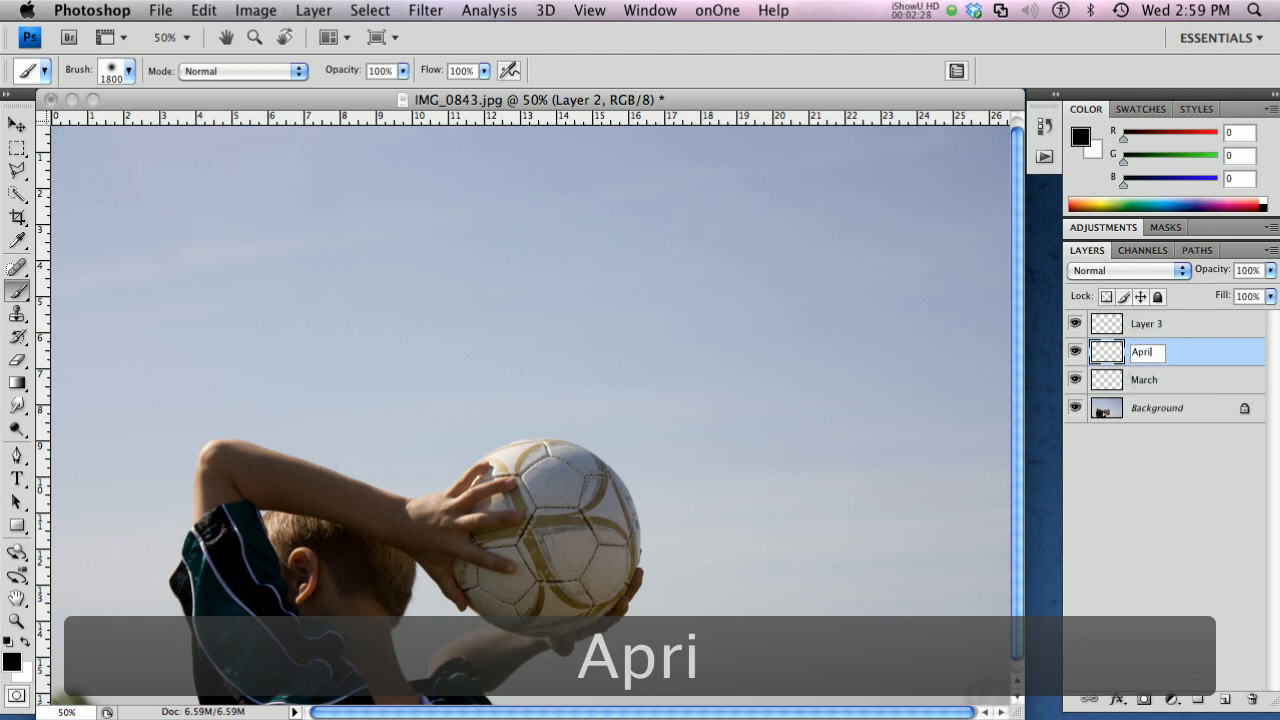
pyautogui.write('l')
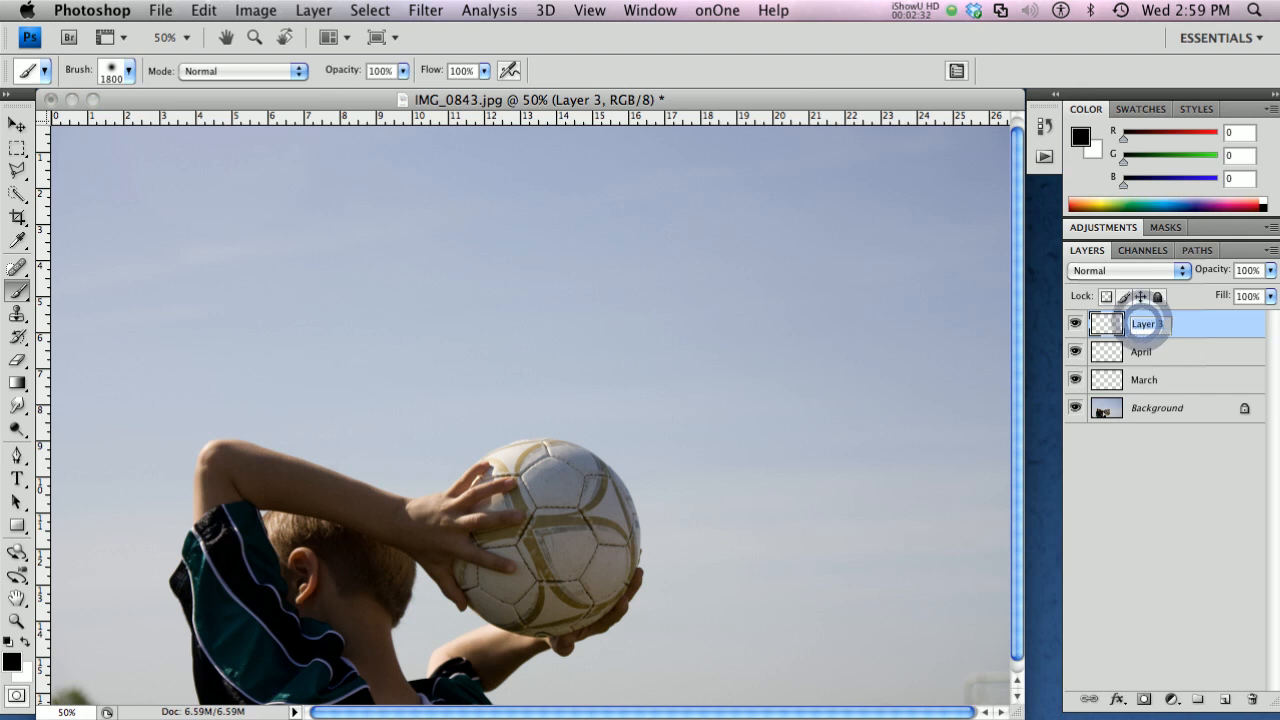
pyautogui.write('May')
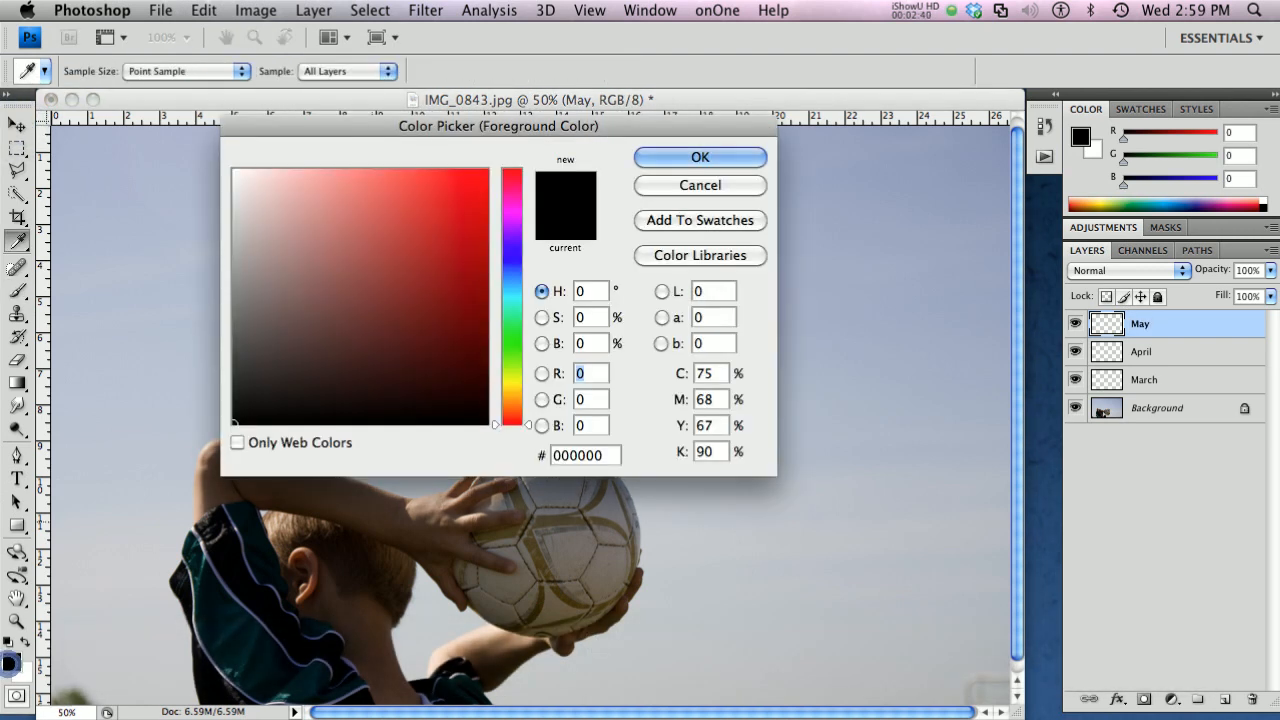
# Set the foreground colour to bright orange (#ff4e00) and return to the Brush tool.
pyautogui.click(398, 210)
pyautogui.write('255')
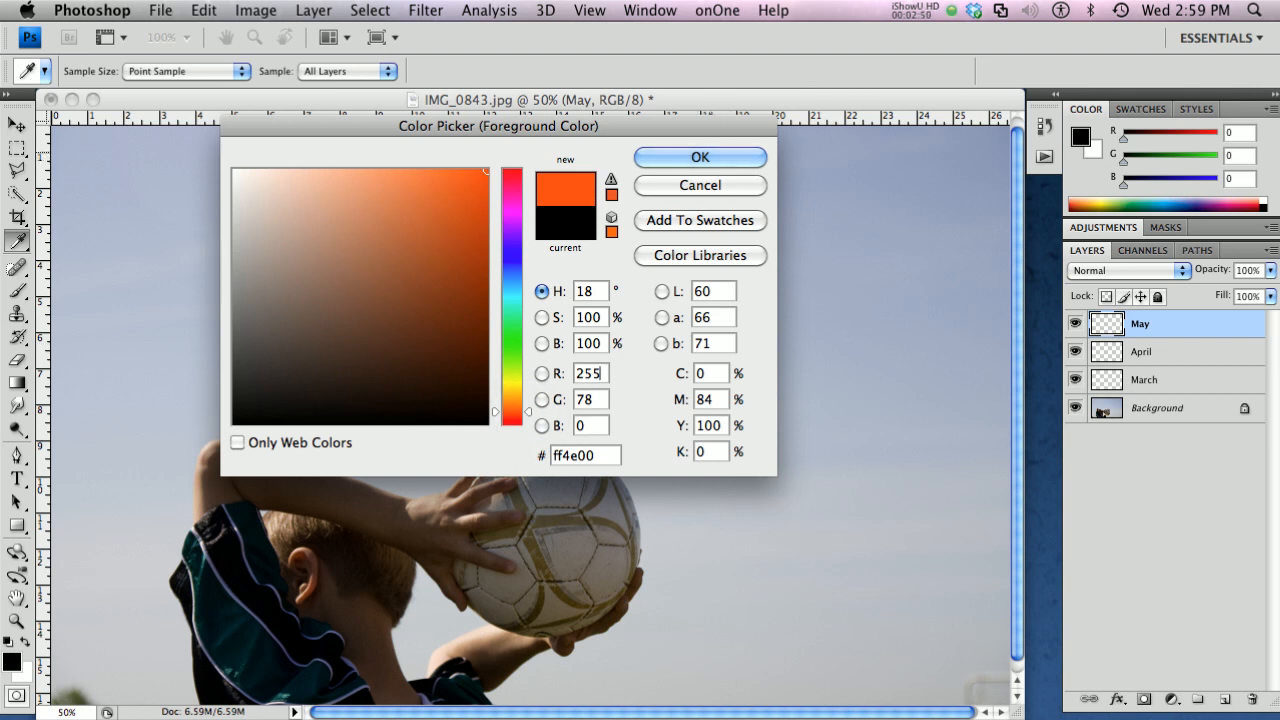
pyautogui.click(700, 156)
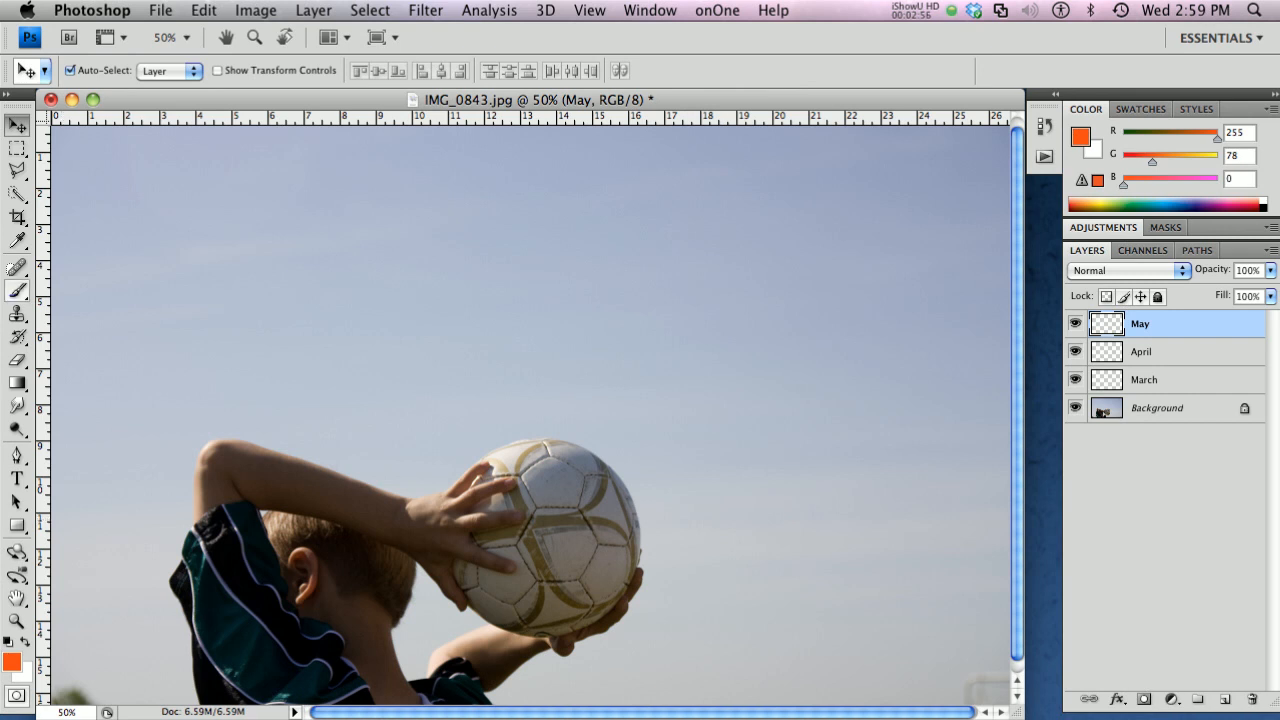
pyautogui.click(16, 268)
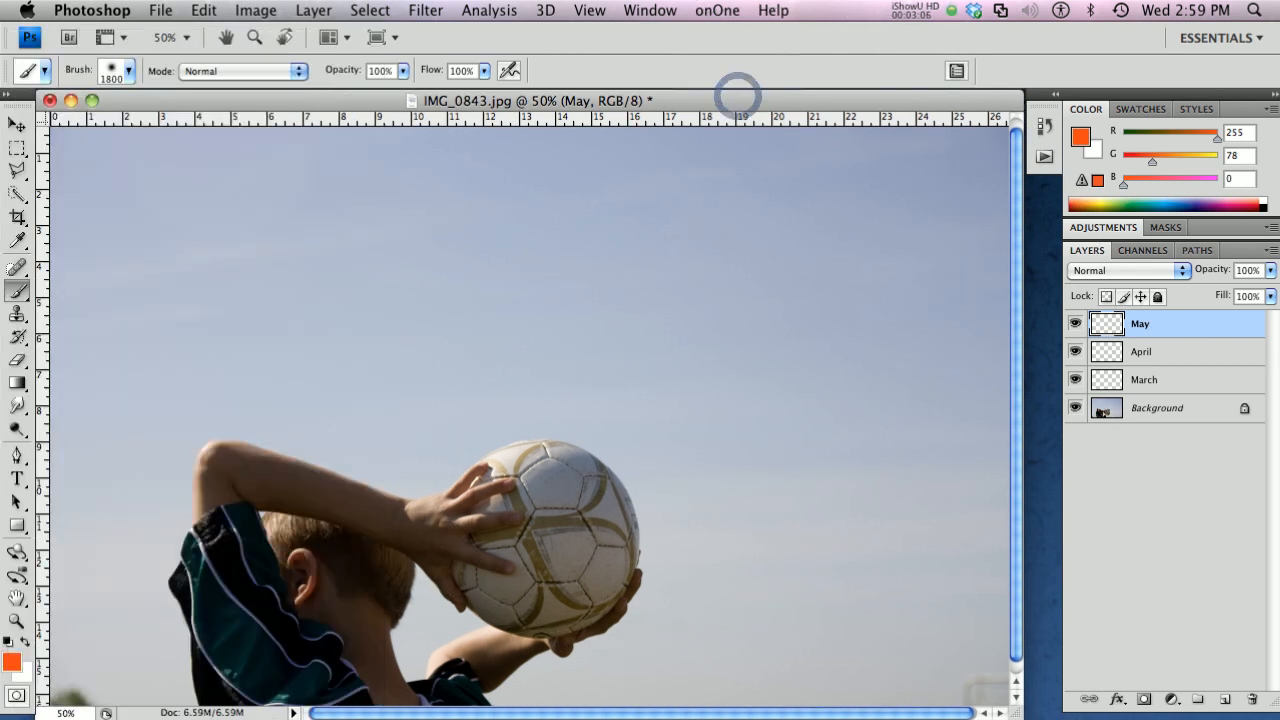
# Stamp a reduced-size orange March 2010 calendar brush onto the March layer in the upper-left sky.
pyautogui.click(1144, 380)
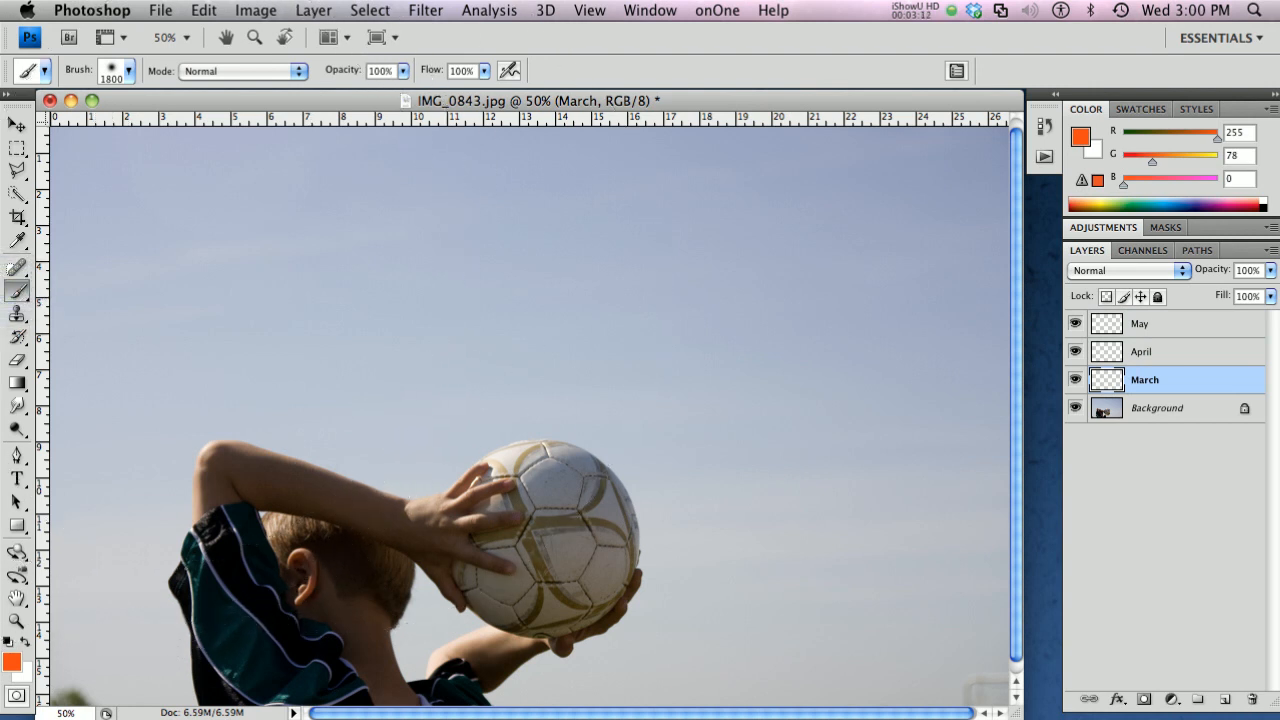
pyautogui.click(128, 70)
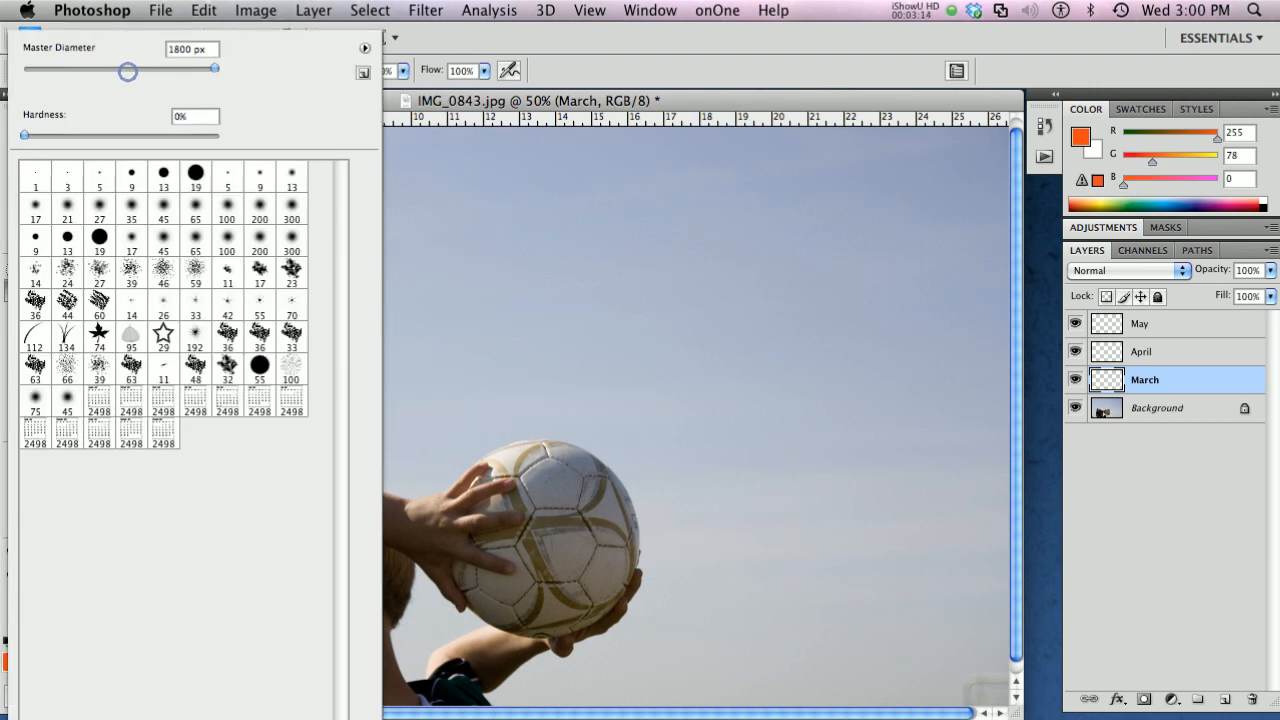
pyautogui.moveTo(128, 68); pyautogui.dragTo(212, 68)
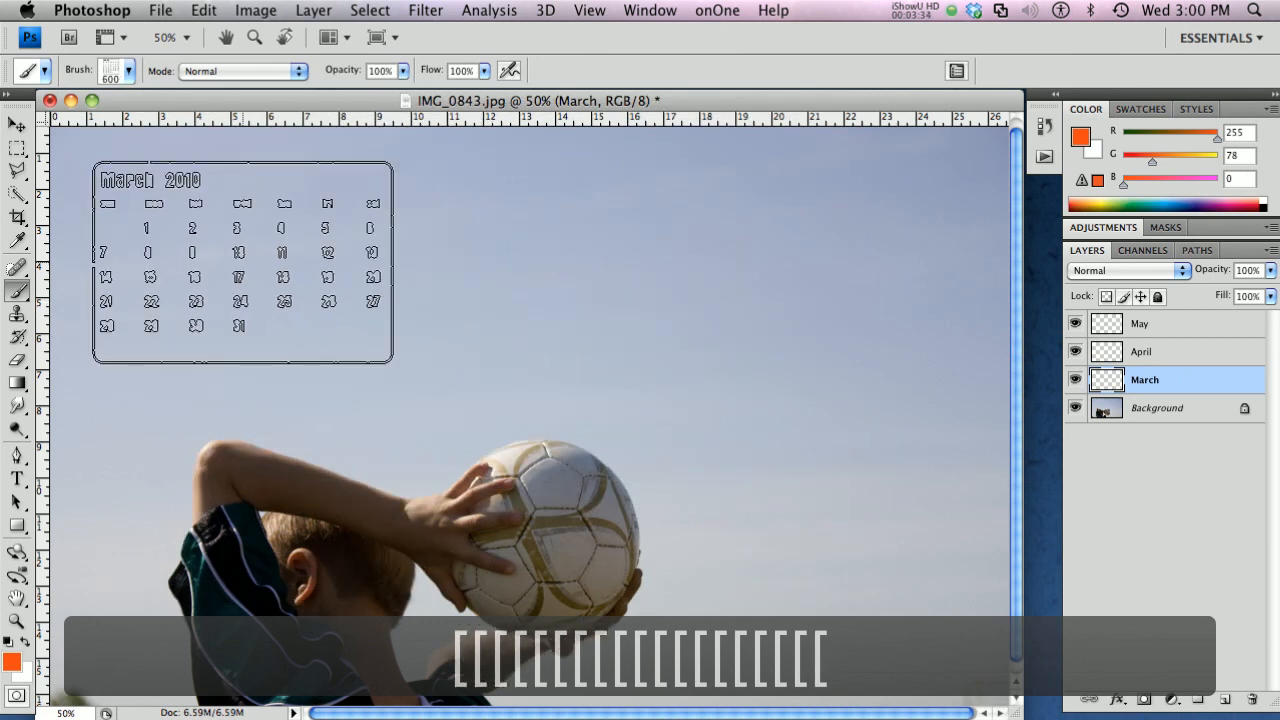
pyautogui.moveTo(240, 262); pyautogui.dragTo(530, 262)
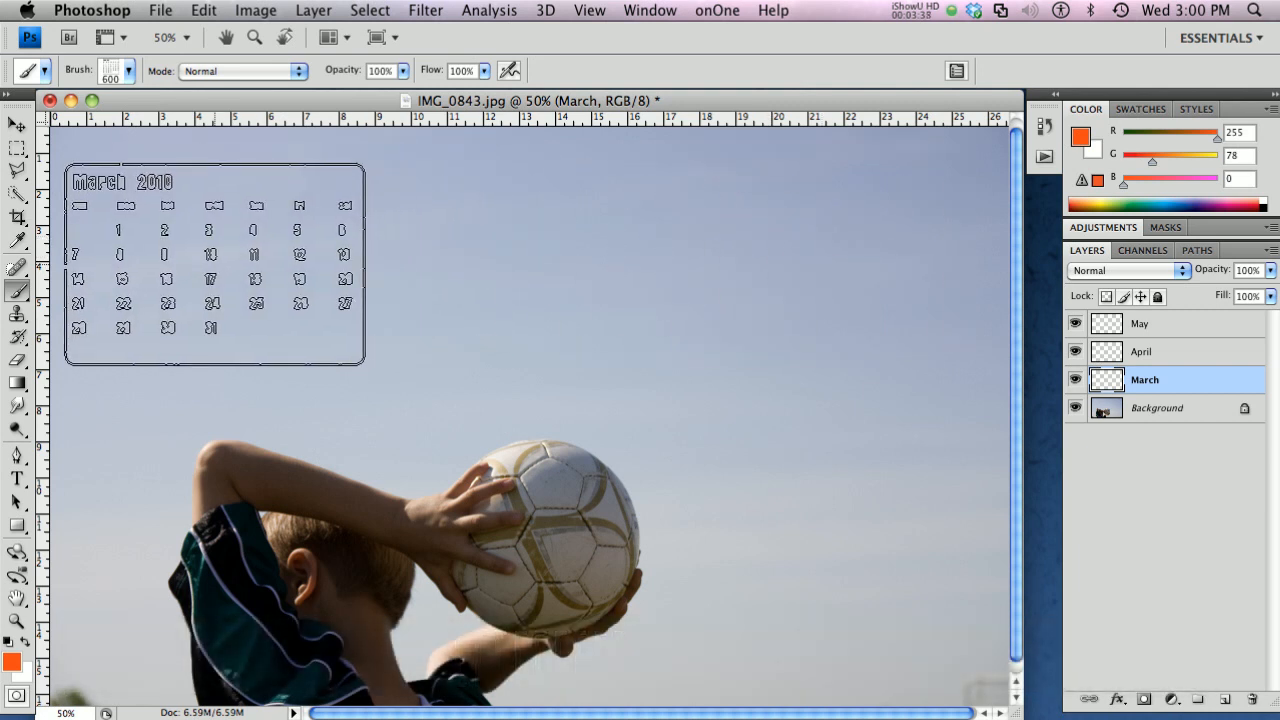
pyautogui.moveTo(214, 264); pyautogui.dragTo(356, 260)
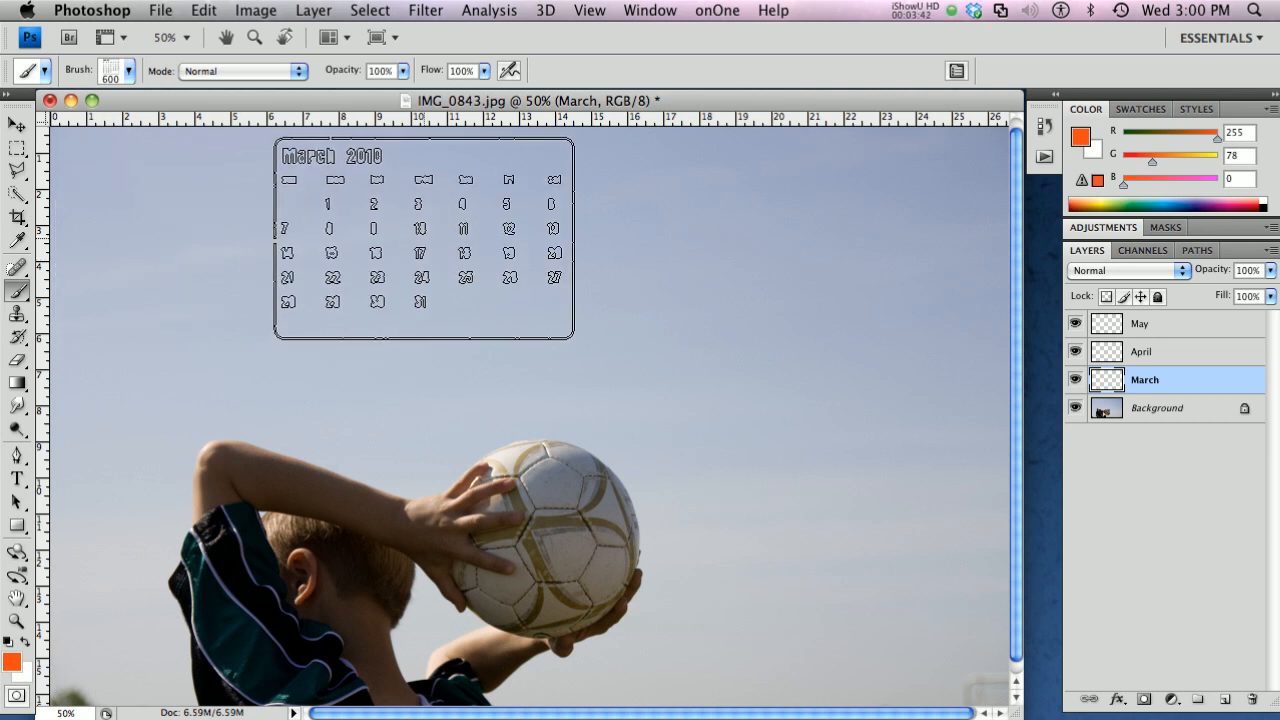
pyautogui.moveTo(424, 240); pyautogui.dragTo(292, 240)
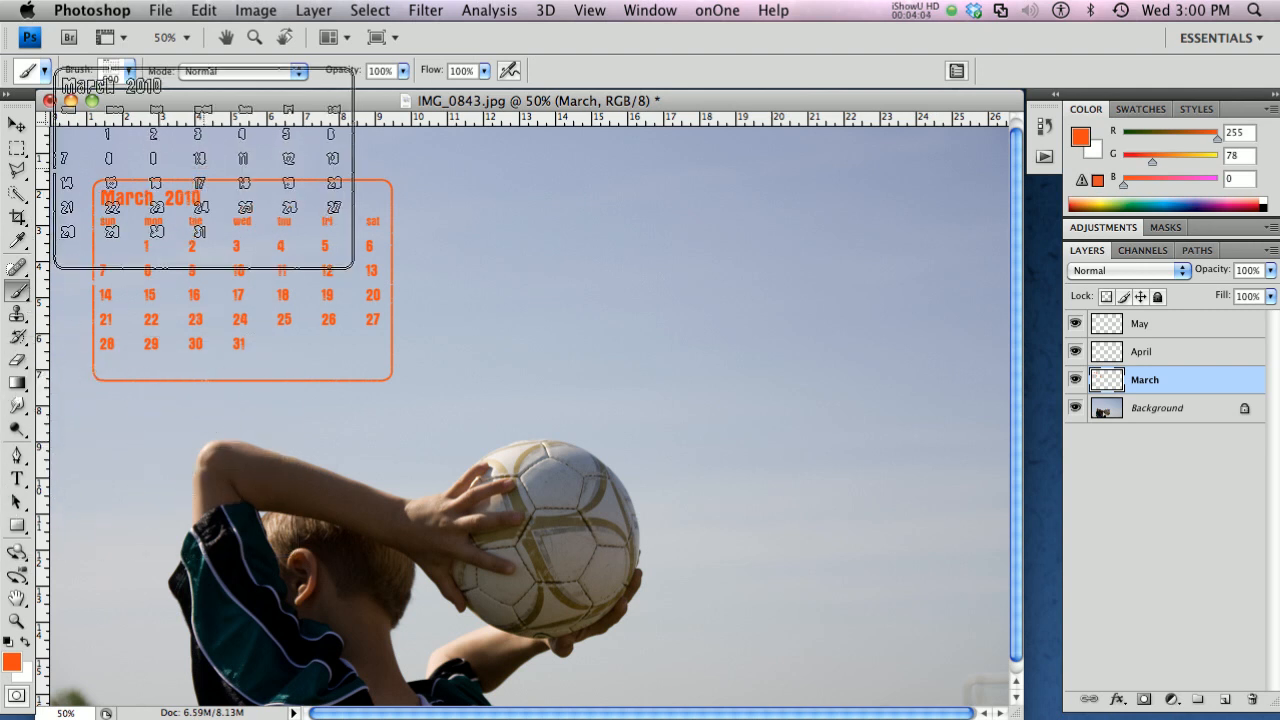
# Stamp the April and May 2010 calendars with the calendar brush on their layers.
pyautogui.click(136, 70)
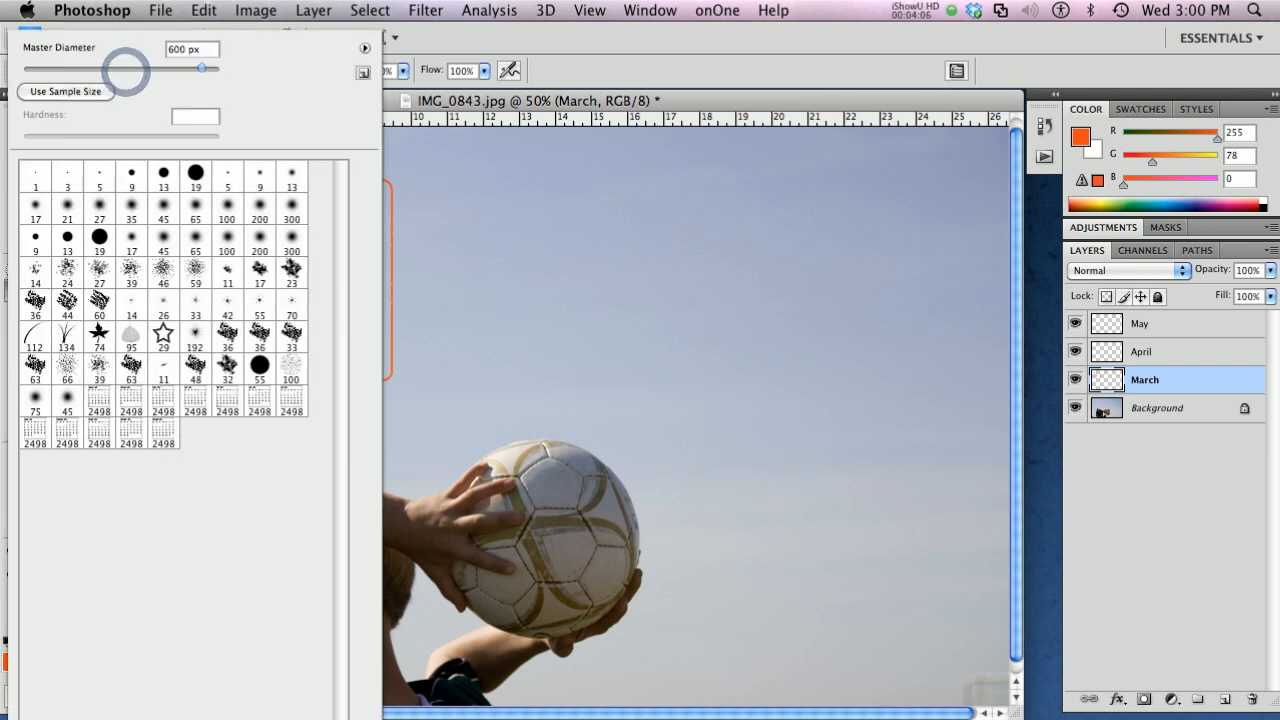
pyautogui.click(196, 400)
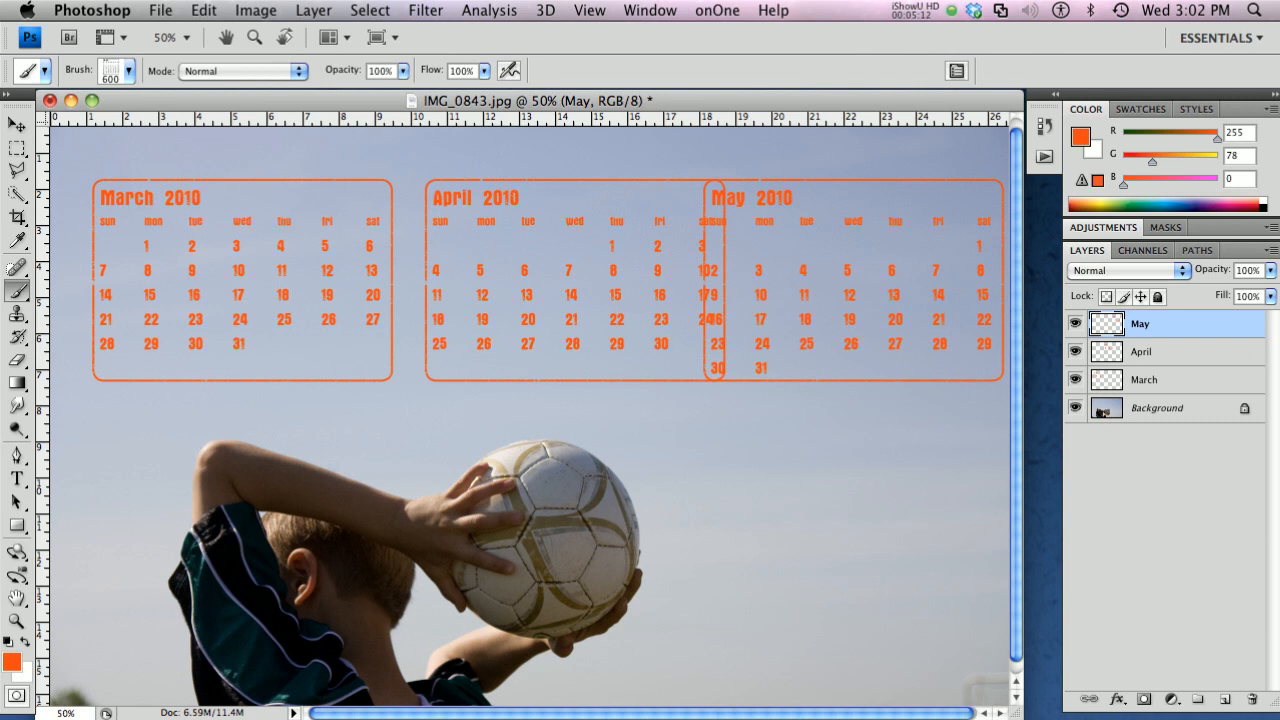
pyautogui.click(16, 124)
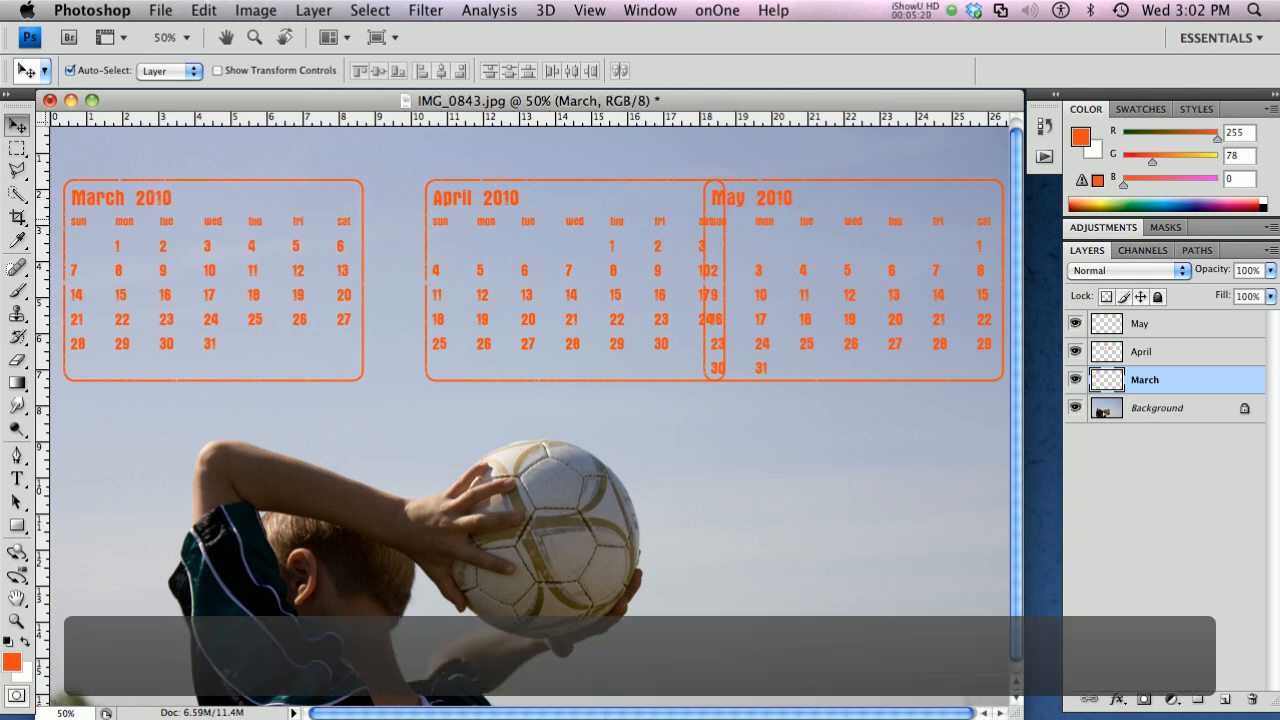
pyautogui.click(1140, 324)
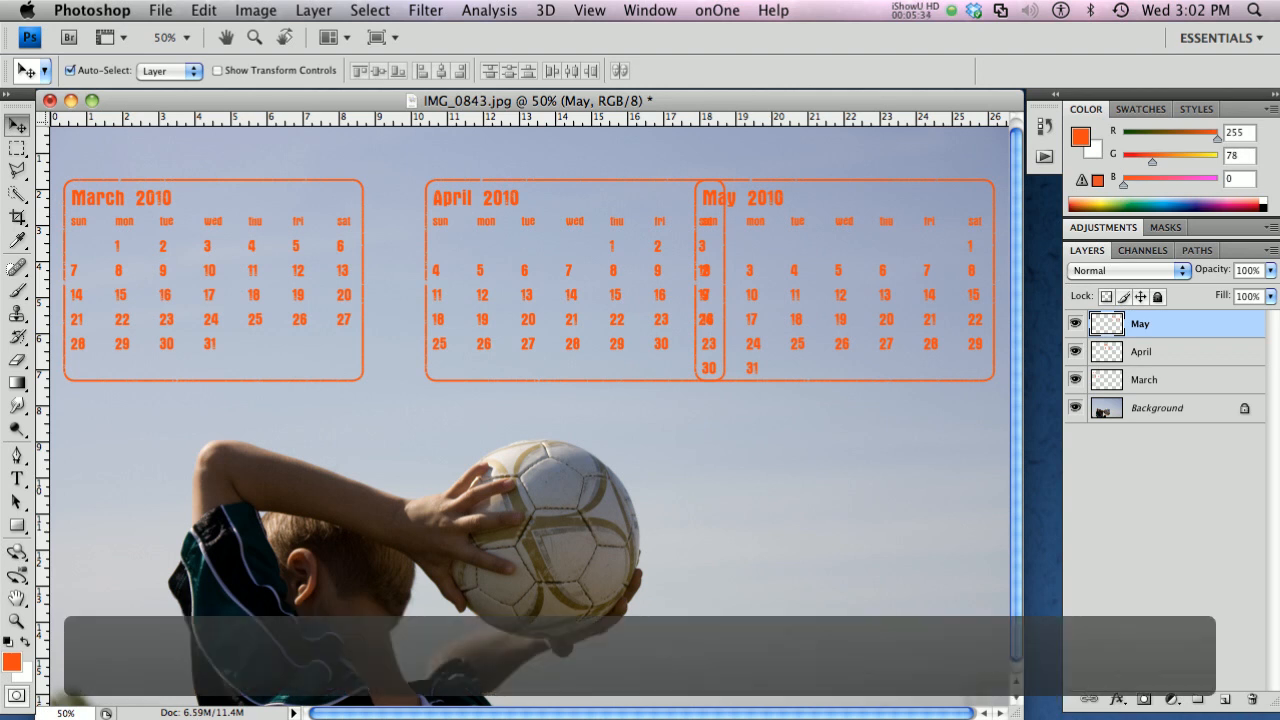
# Select all three month layers and distribute their horizontal centres evenly across the top.
pyautogui.click(1144, 352)
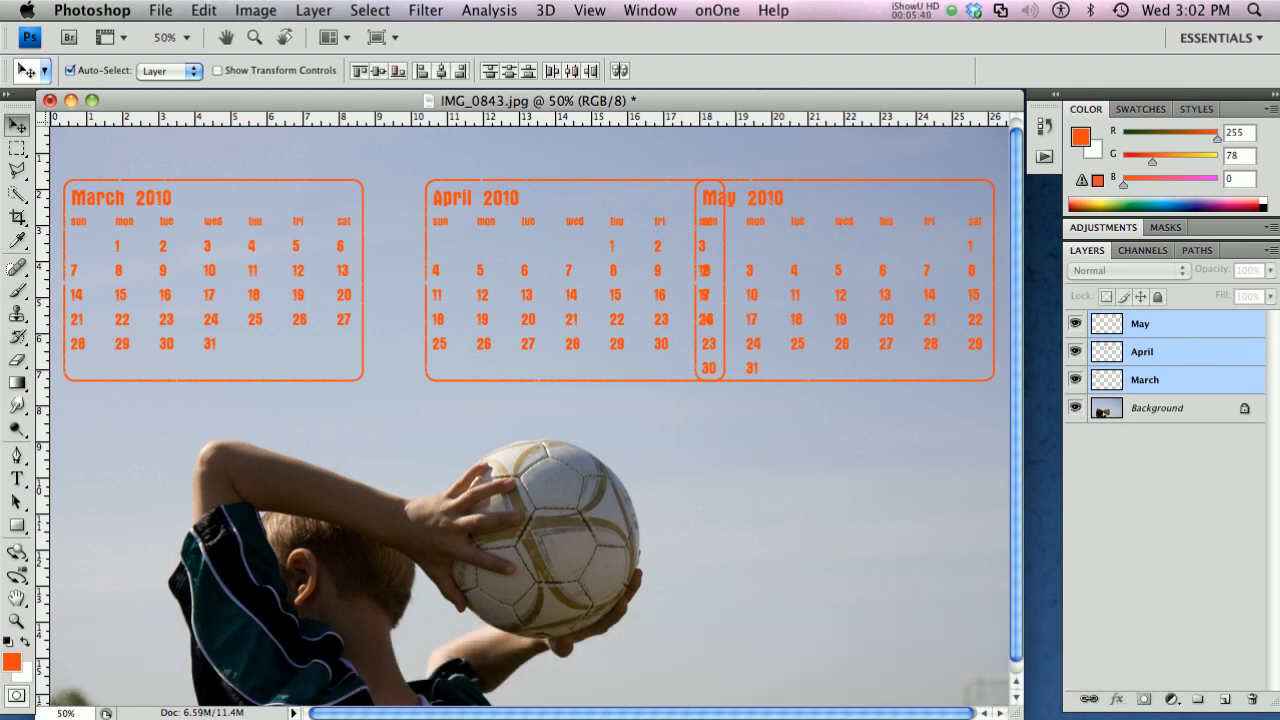
pyautogui.moveTo(572, 70)
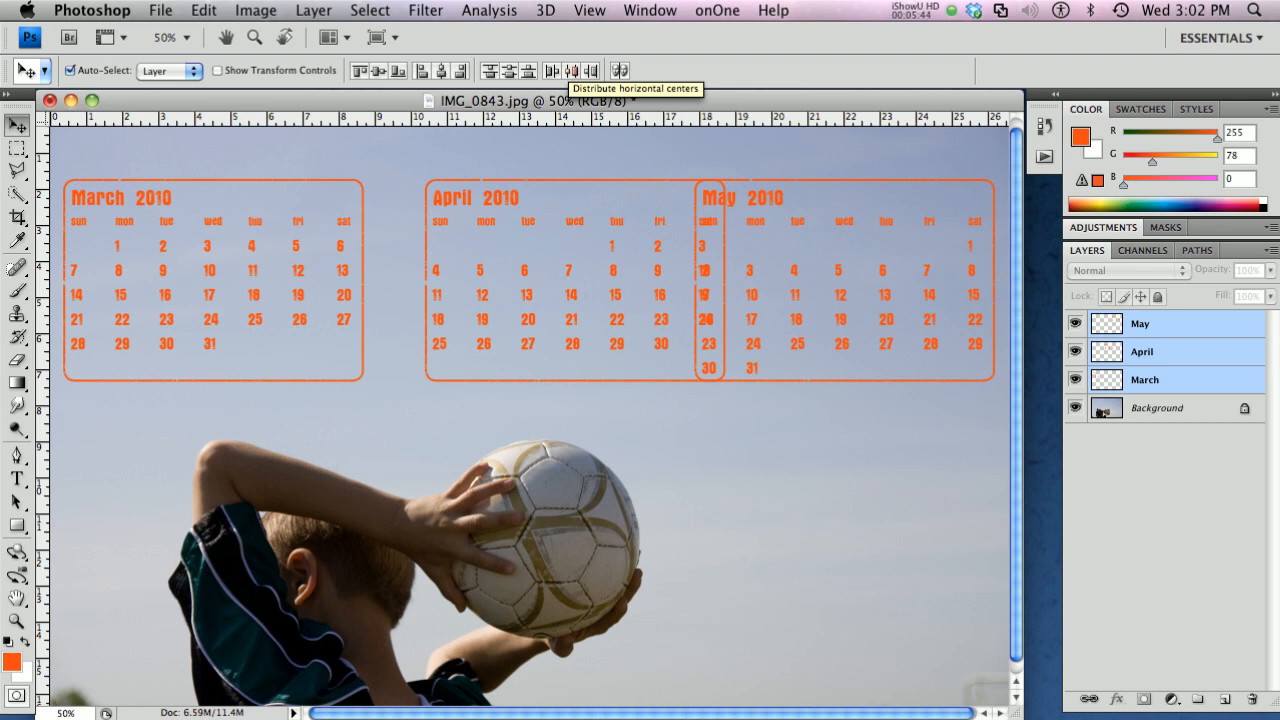
pyautogui.click(570, 70)
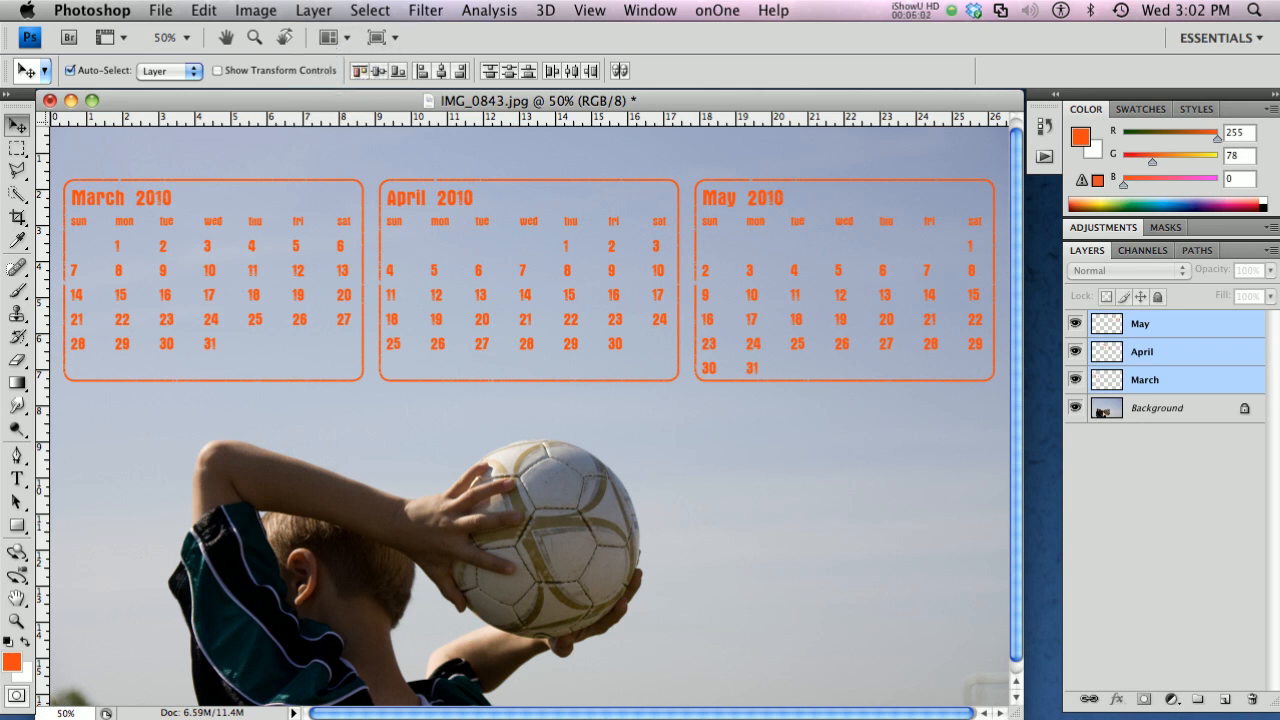
pyautogui.moveTo(378, 70)
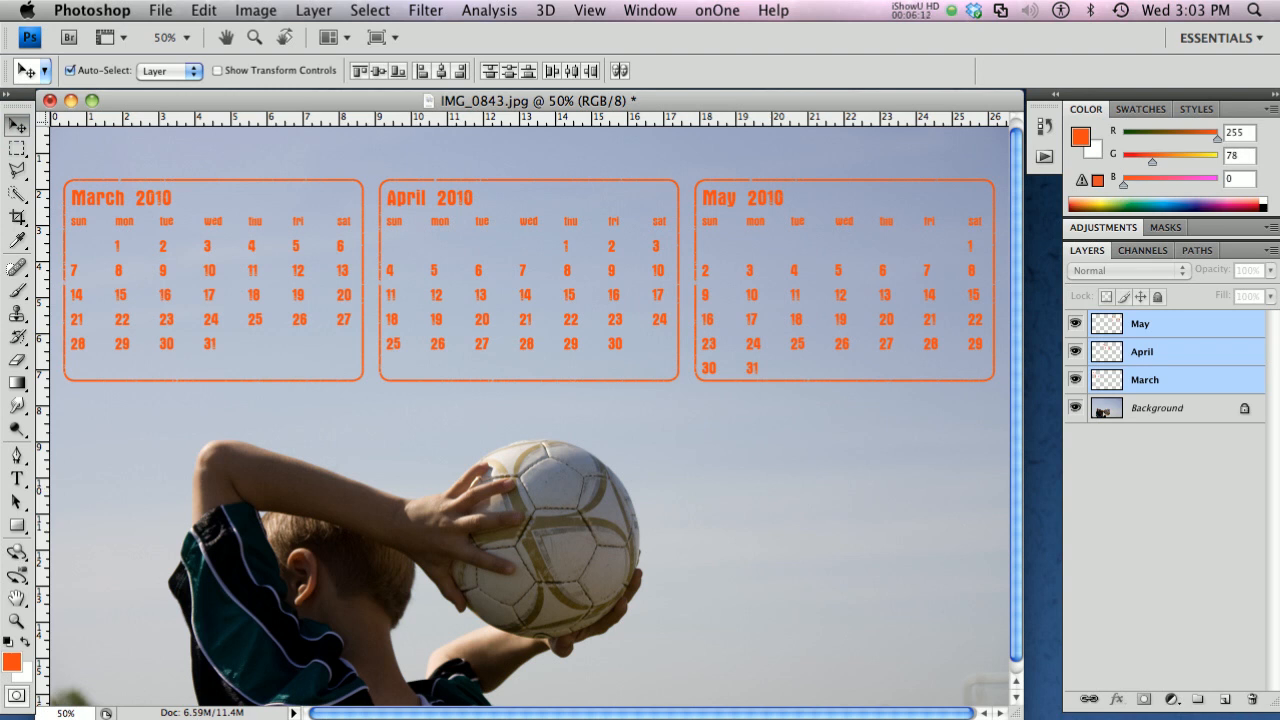
pyautogui.click(16, 478)
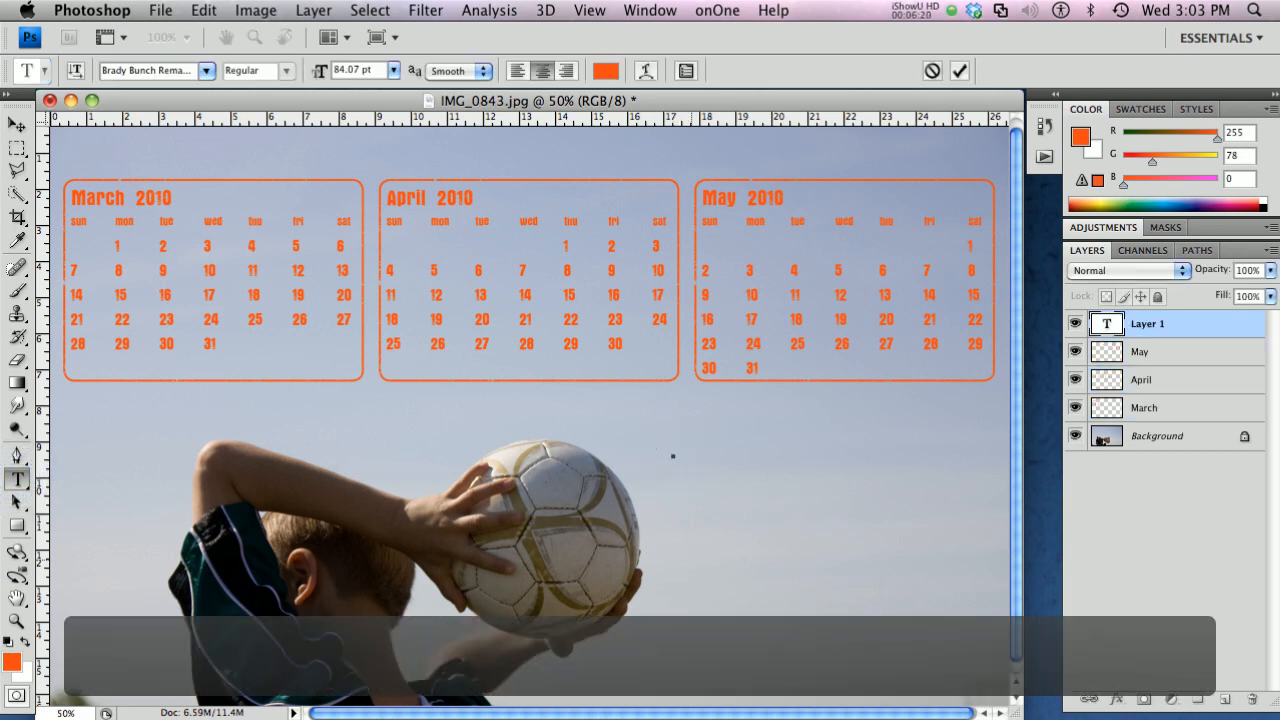
# Type an orange 'Kid's Soccer Calendar' title and place it enlarged above the months at top left.
pyautogui.write('Kids')
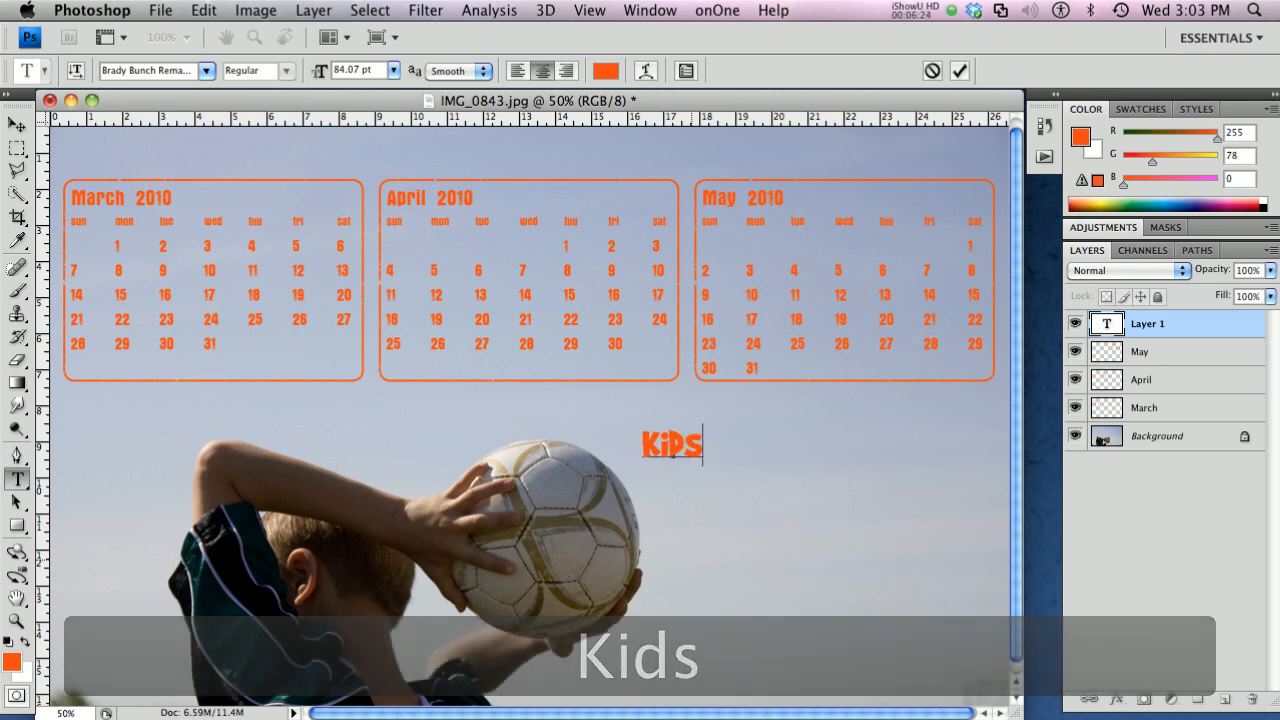
pyautogui.write('Soccer Calend')
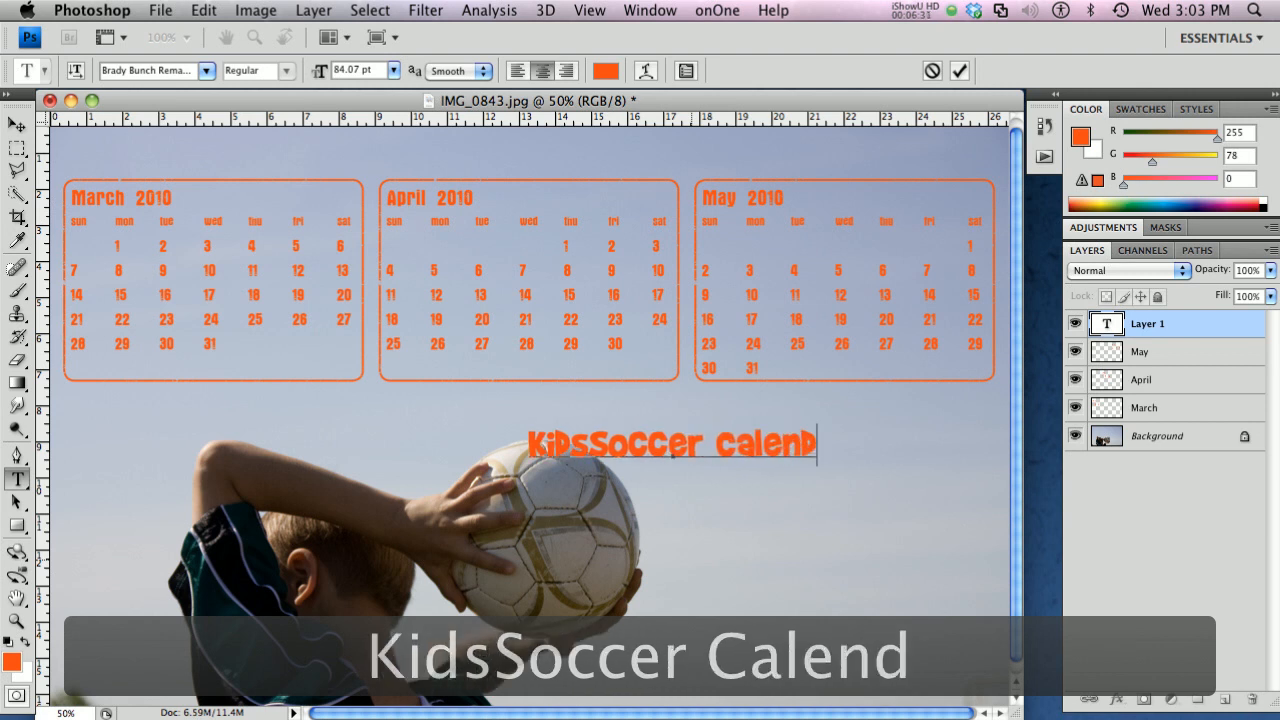
pyautogui.write('ar')
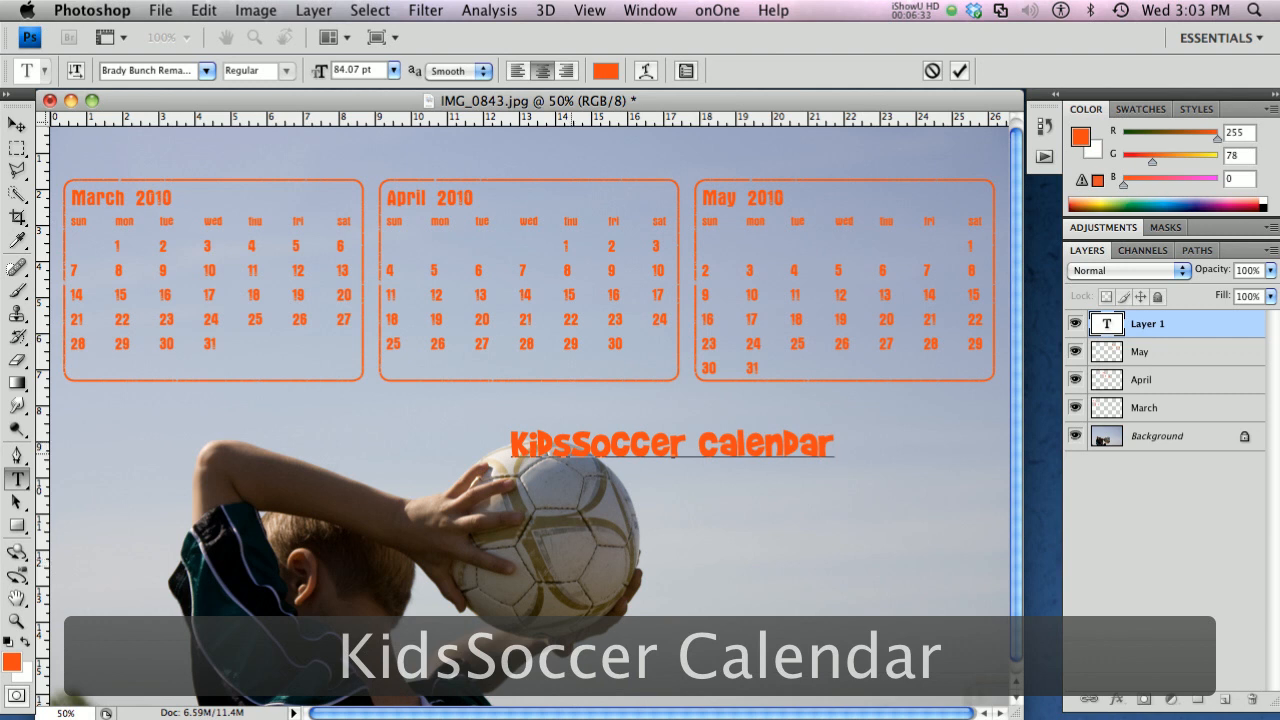
pyautogui.write("'s")
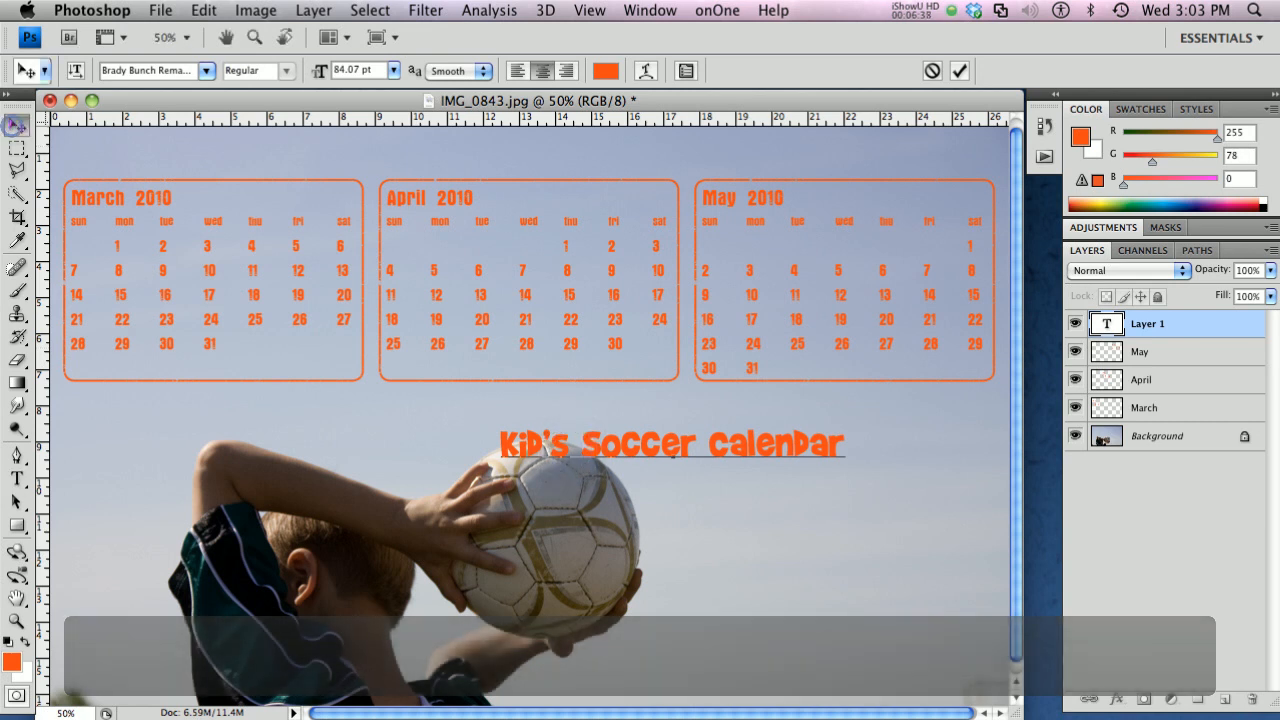
pyautogui.click(16, 126)
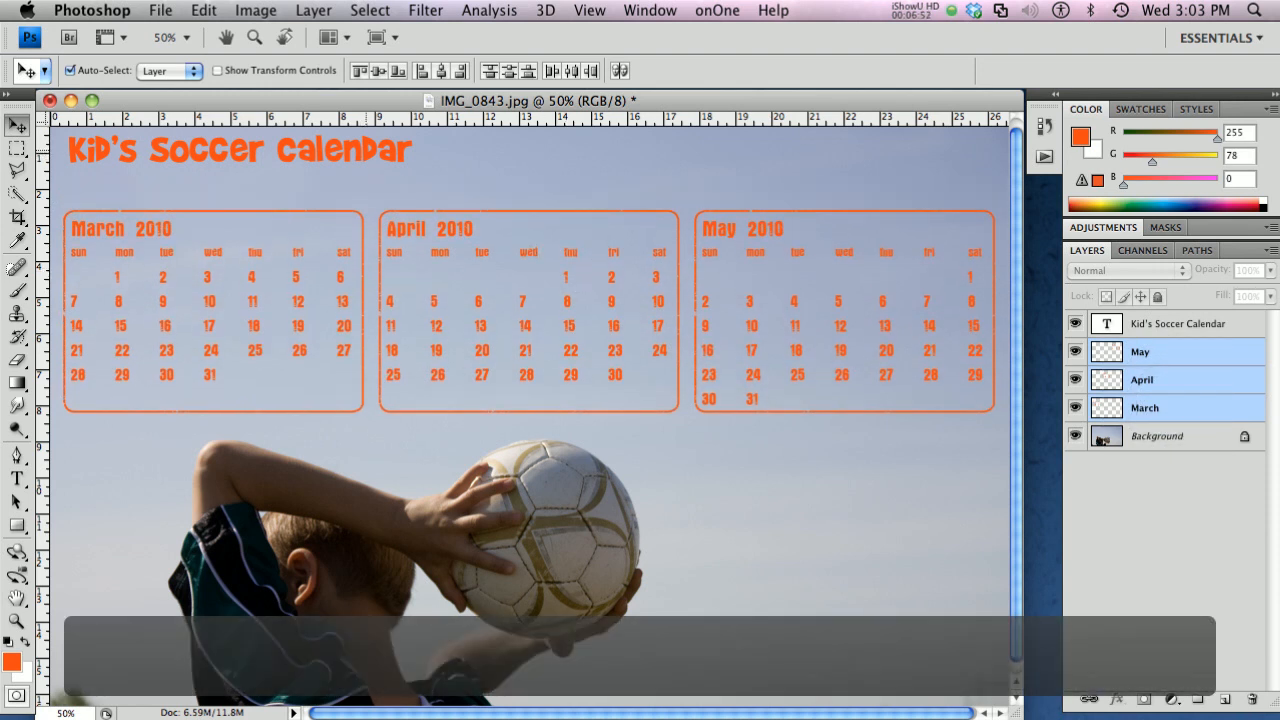
pyautogui.click(1180, 324)
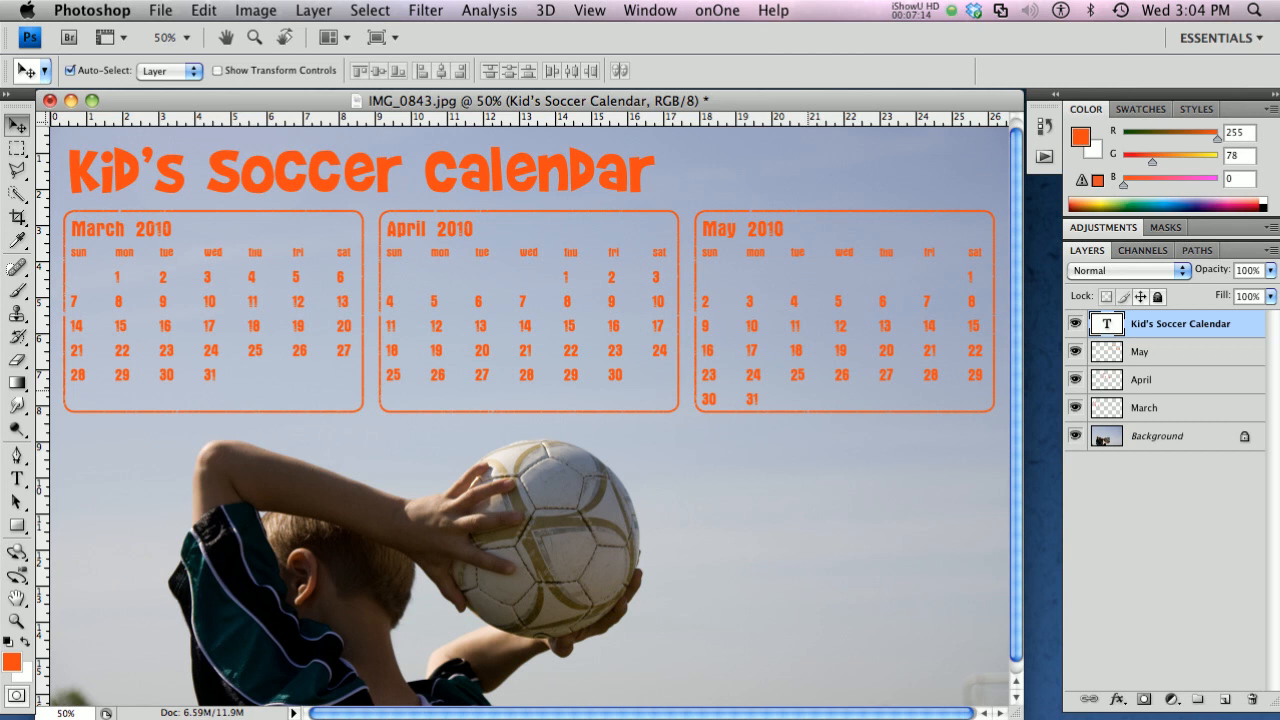
# With the Ellipse tool draw a small yellow dot behind the 3 in the March calendar.
pyautogui.click(1156, 436)
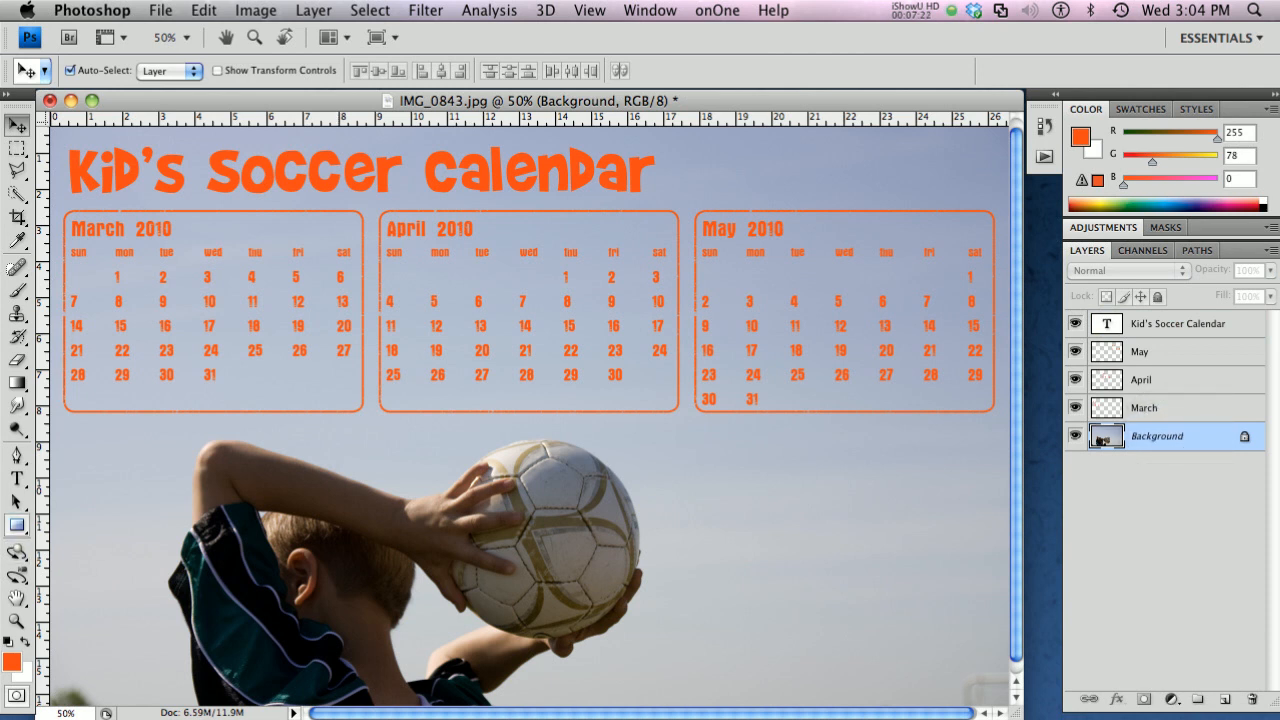
pyautogui.moveTo(16, 524)
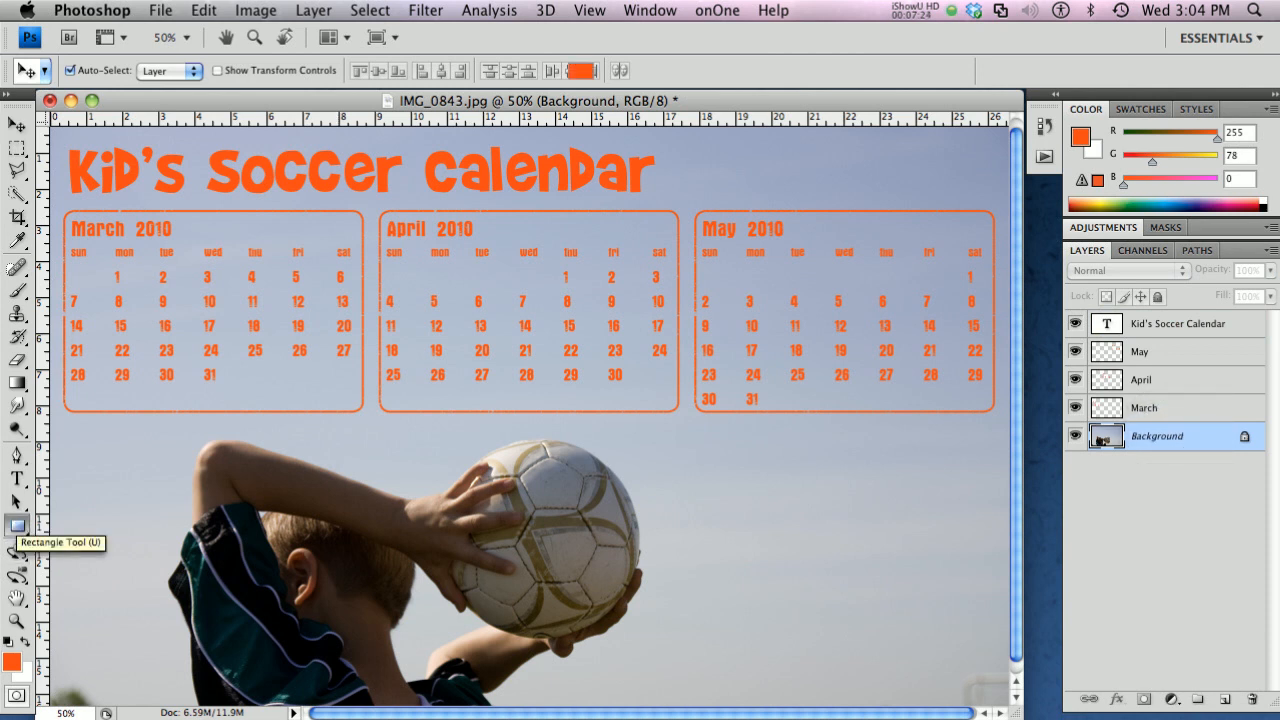
pyautogui.click(16, 524)
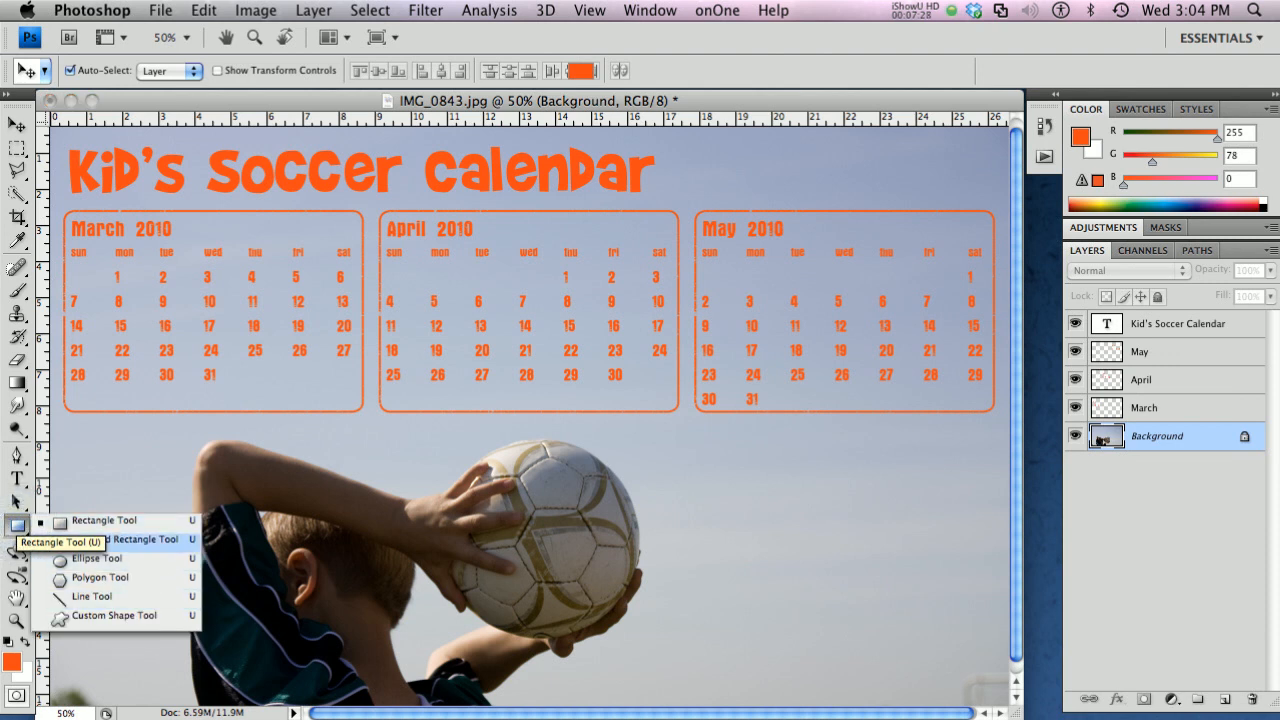
pyautogui.click(92, 558)
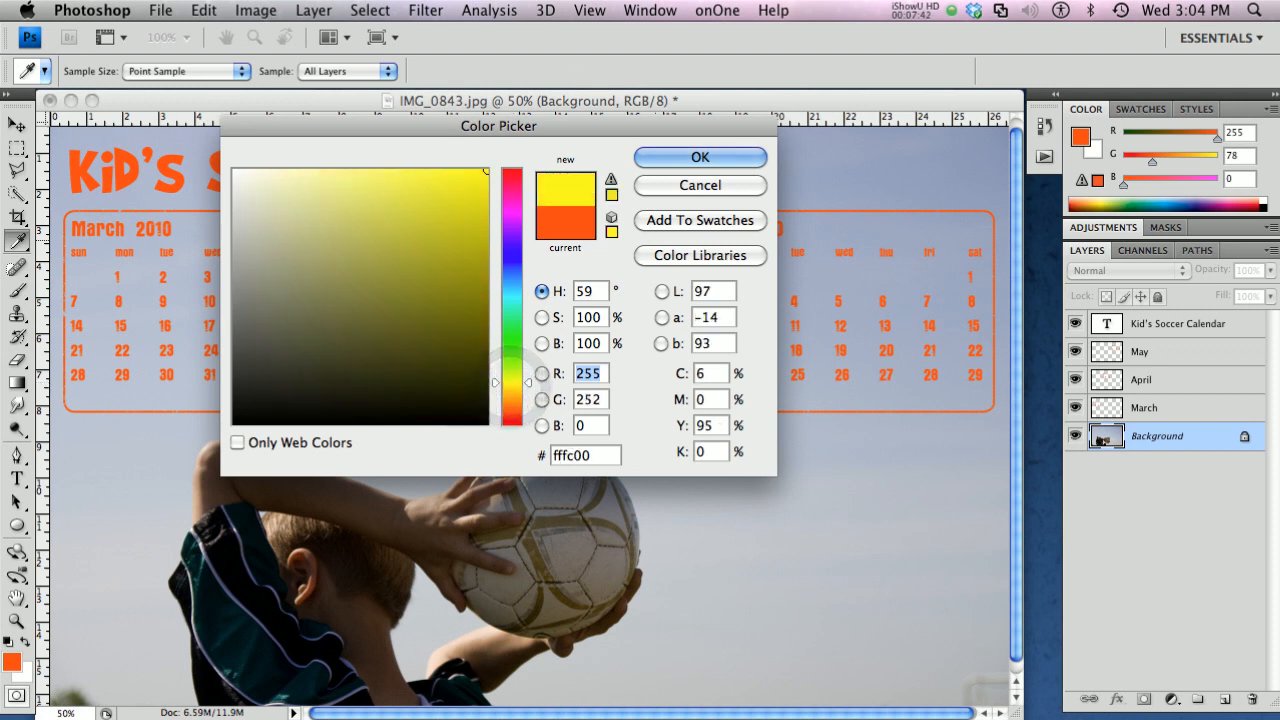
pyautogui.click(700, 156)
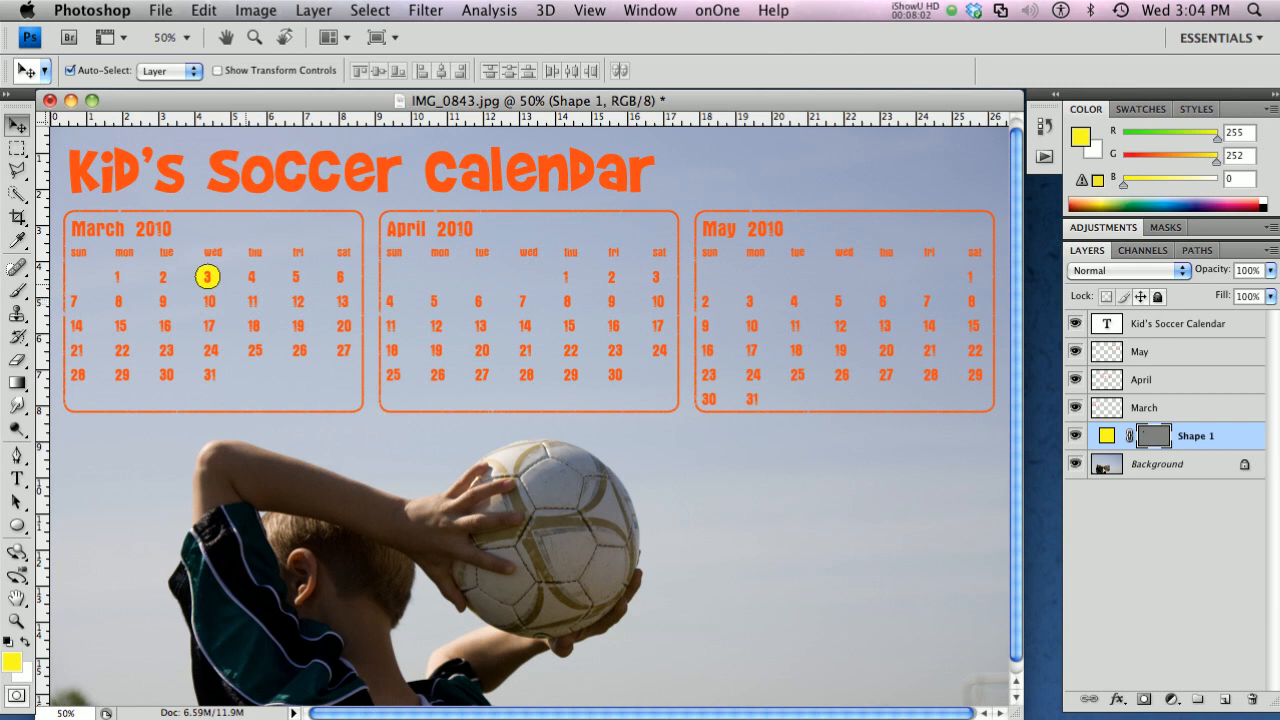
# Duplicate the yellow dot onto the game dates in March, April and May plus one spare below.
pyautogui.click(252, 276)
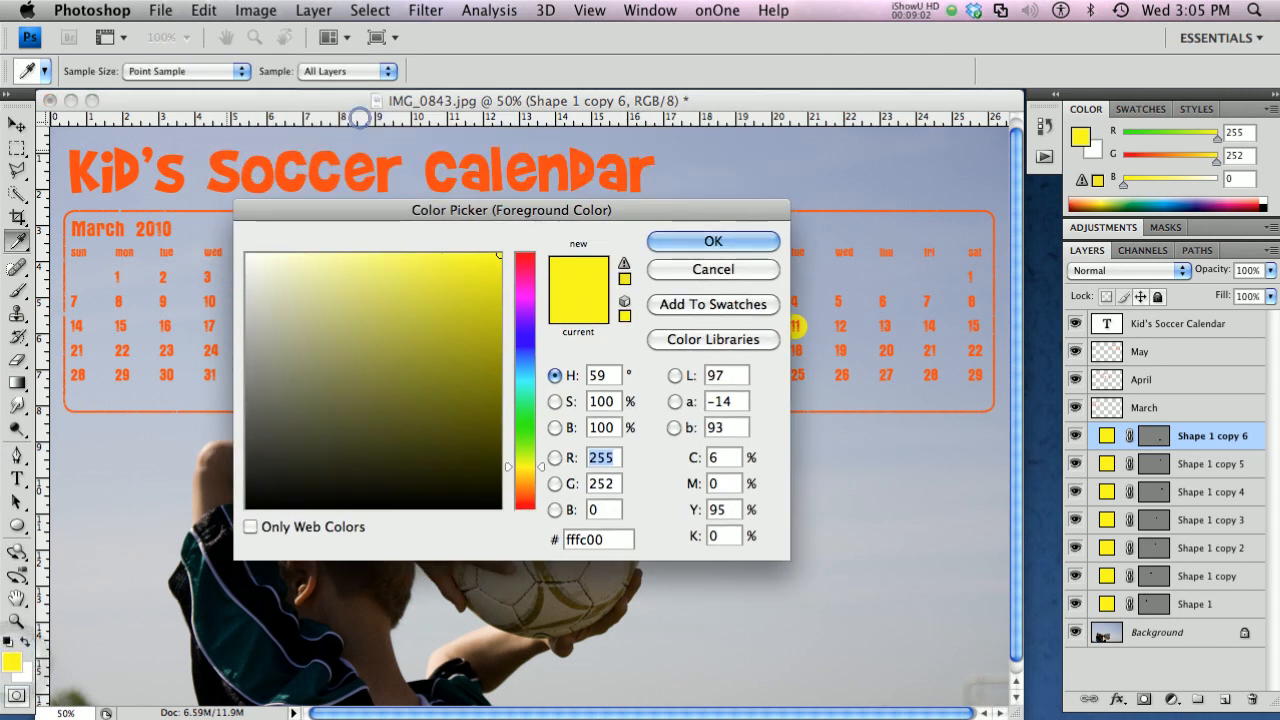
# Cancel the Color Picker and type the orange label 'Games' beside the spare yellow dot.
pyautogui.click(712, 240)
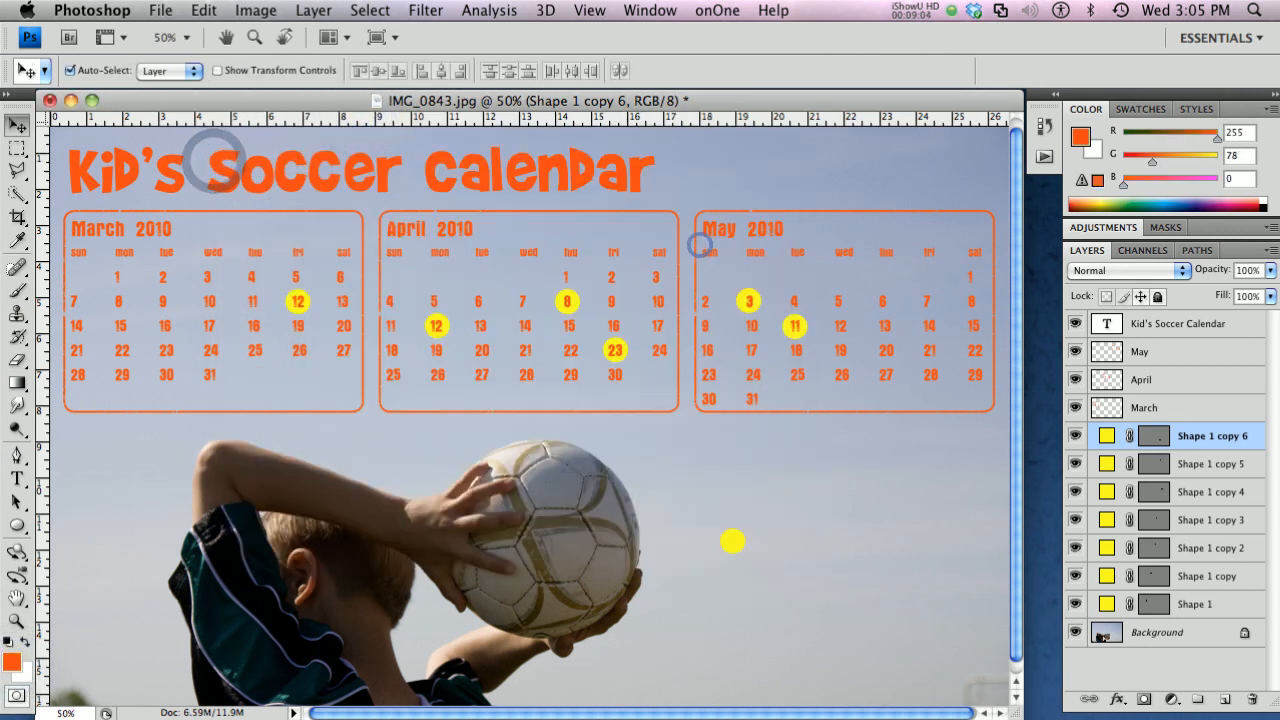
pyautogui.click(16, 476)
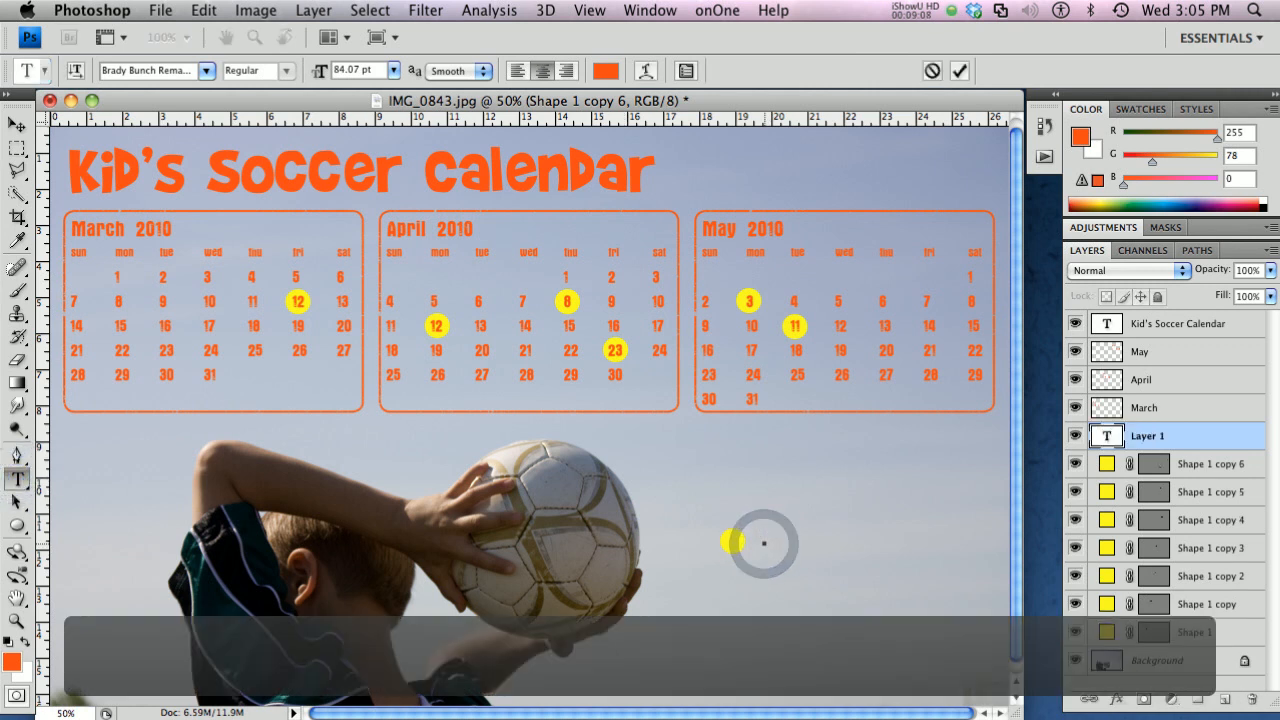
pyautogui.write('G')
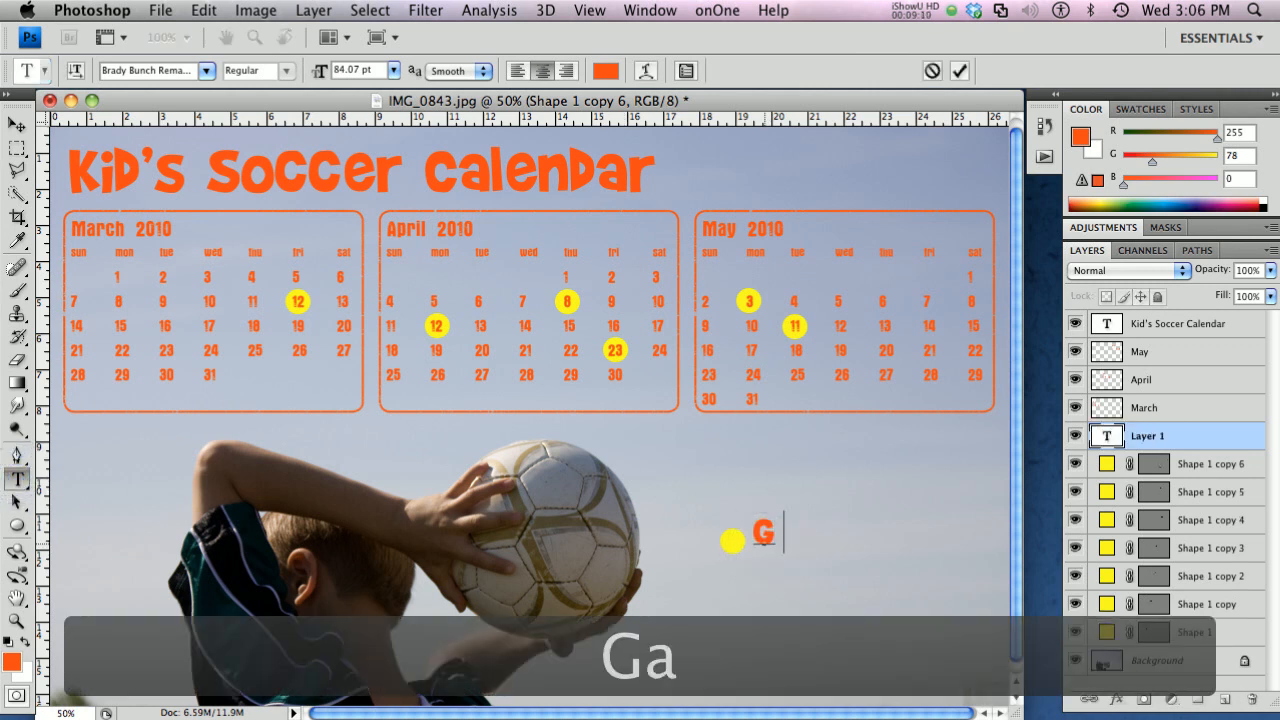
pyautogui.write('mes')
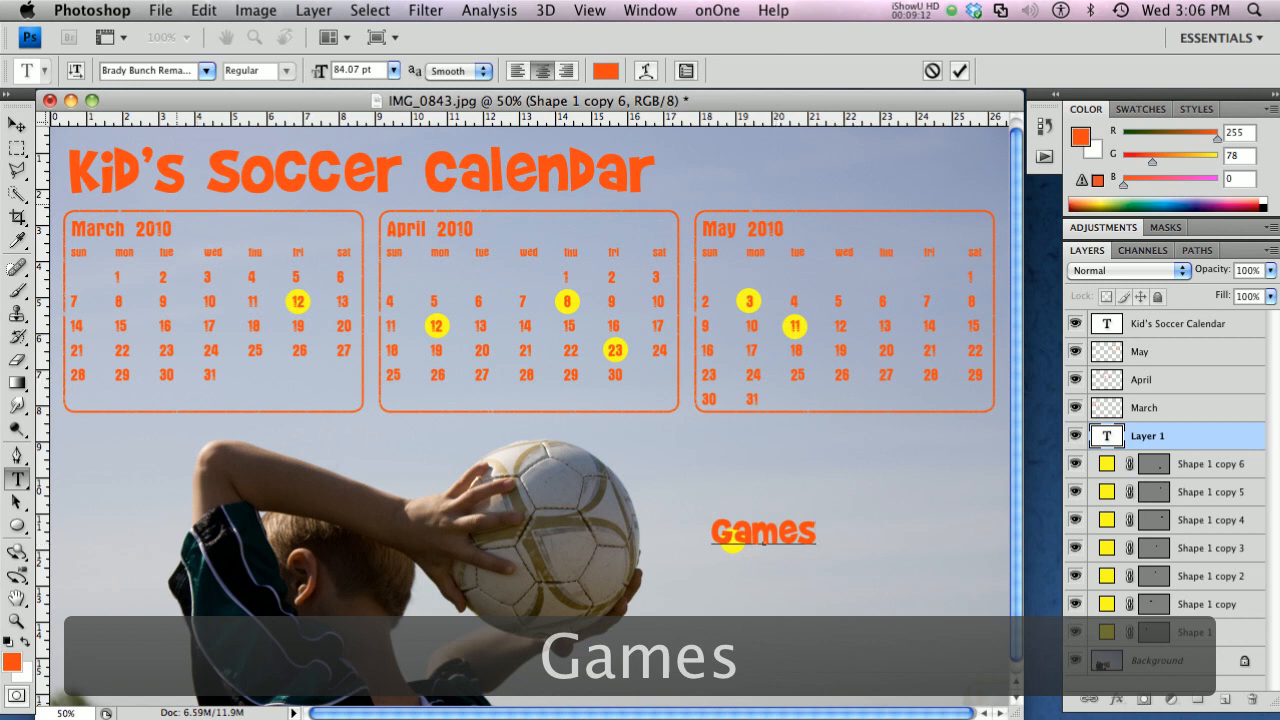